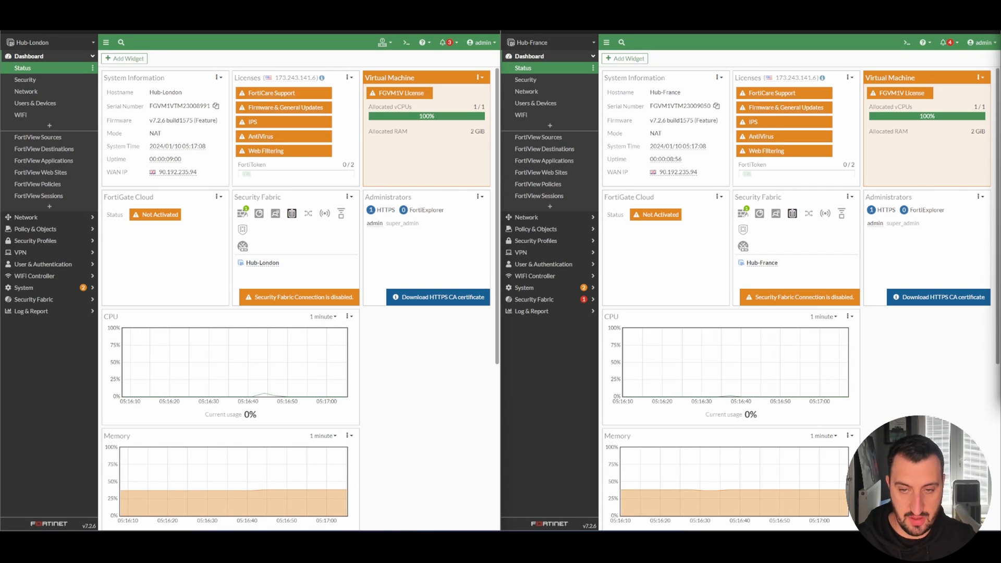
mouse_move(553, 400)
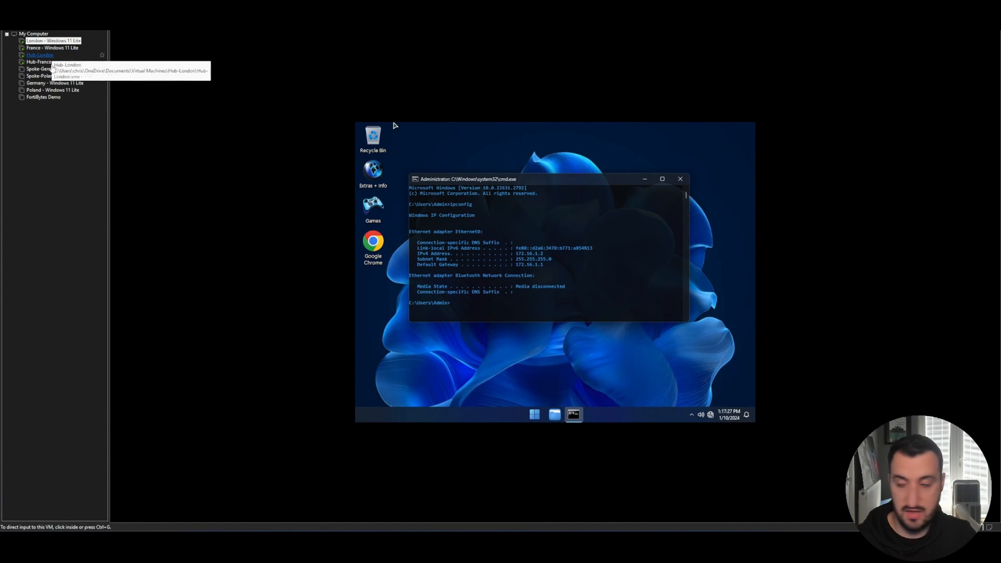
mouse_move(76, 128)
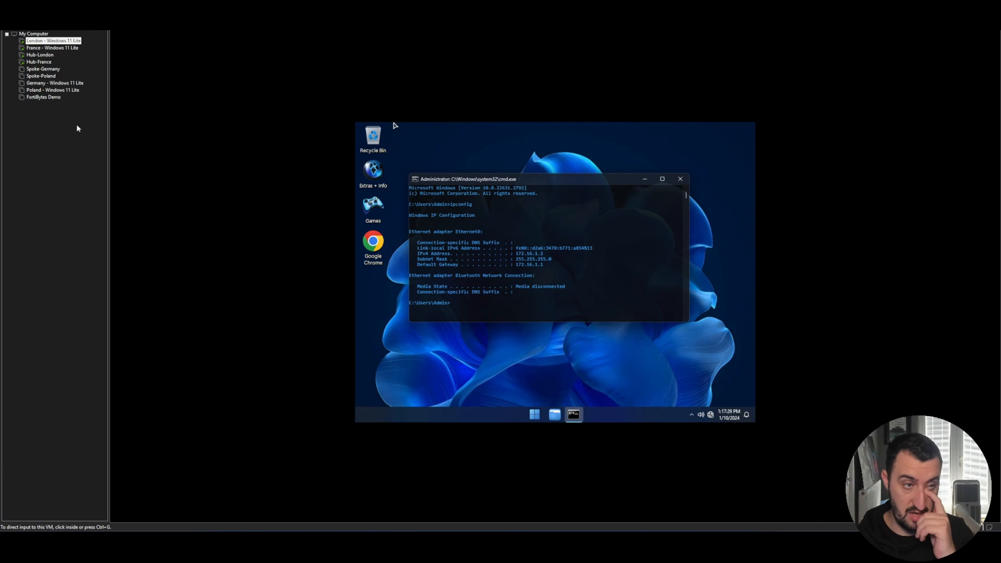
mouse_move(38, 61)
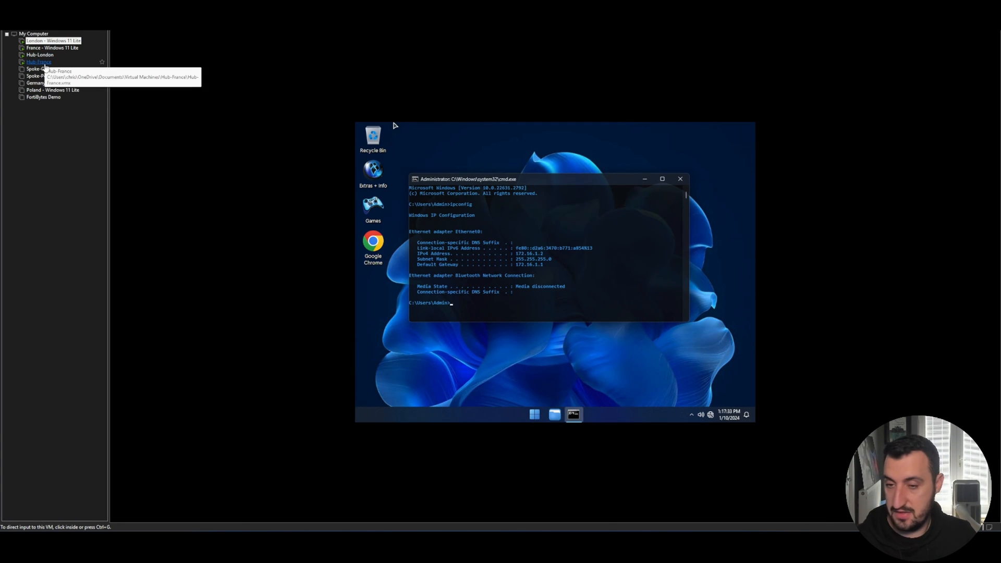
mouse_move(51, 48)
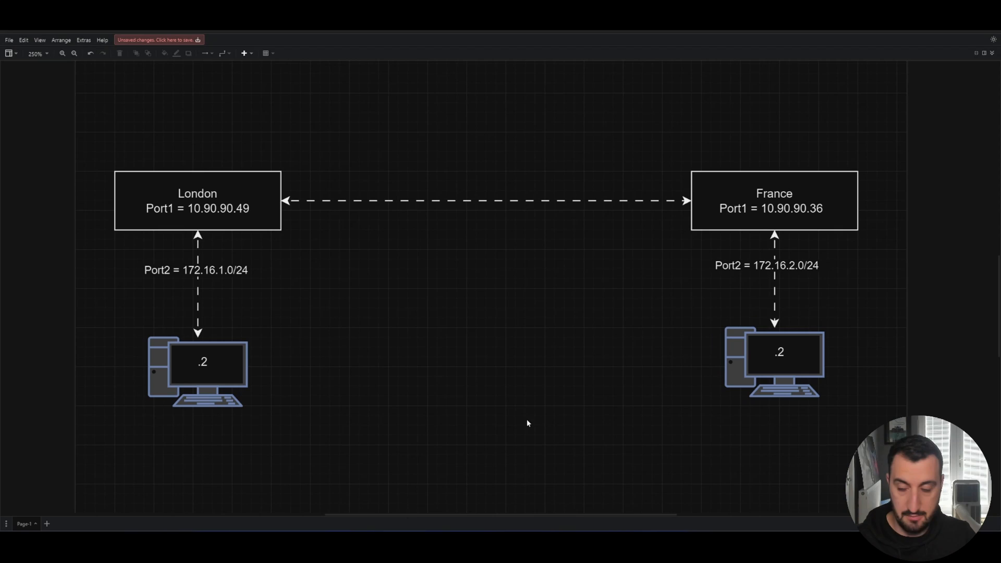
mouse_move(393, 354)
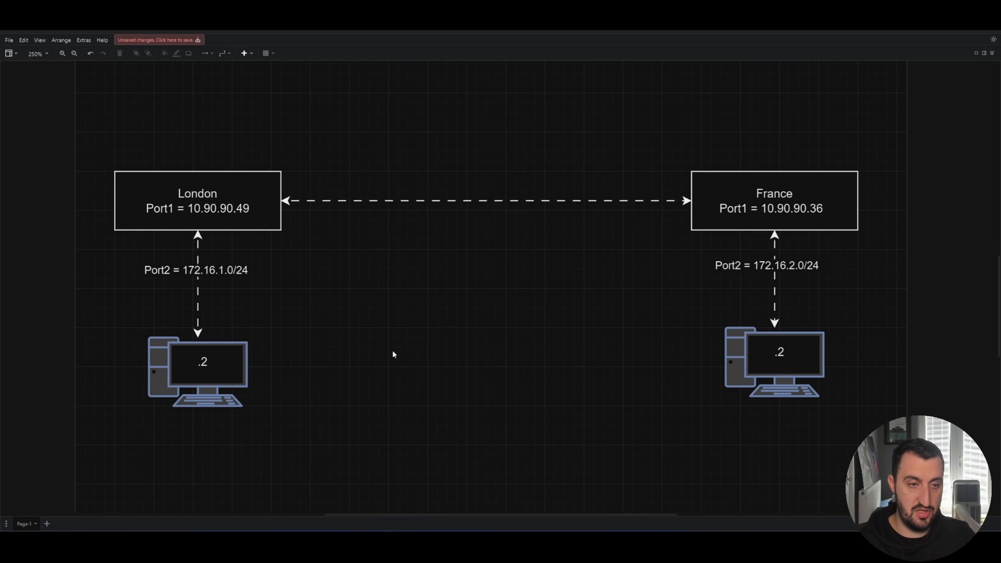
mouse_move(177, 292)
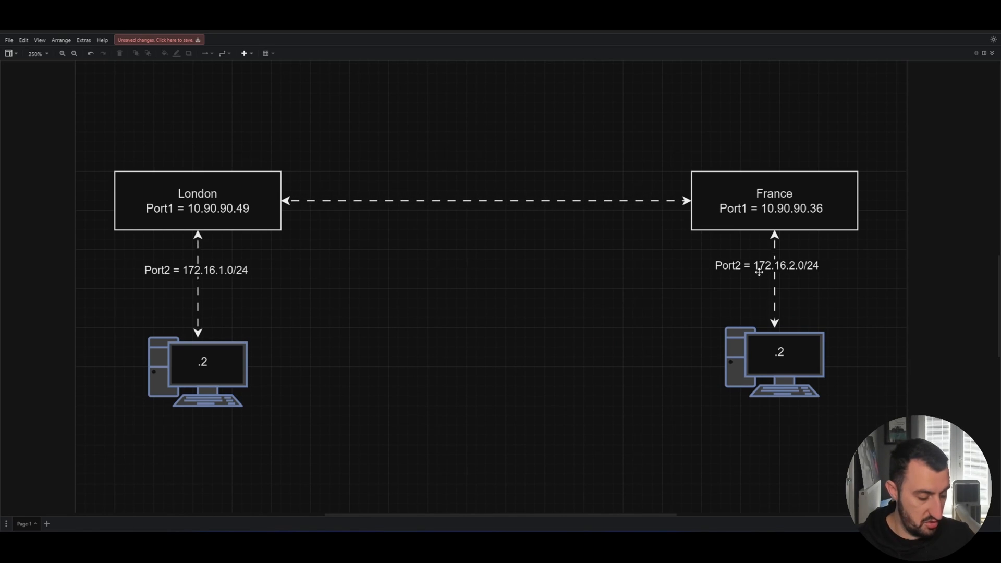
mouse_move(761, 275)
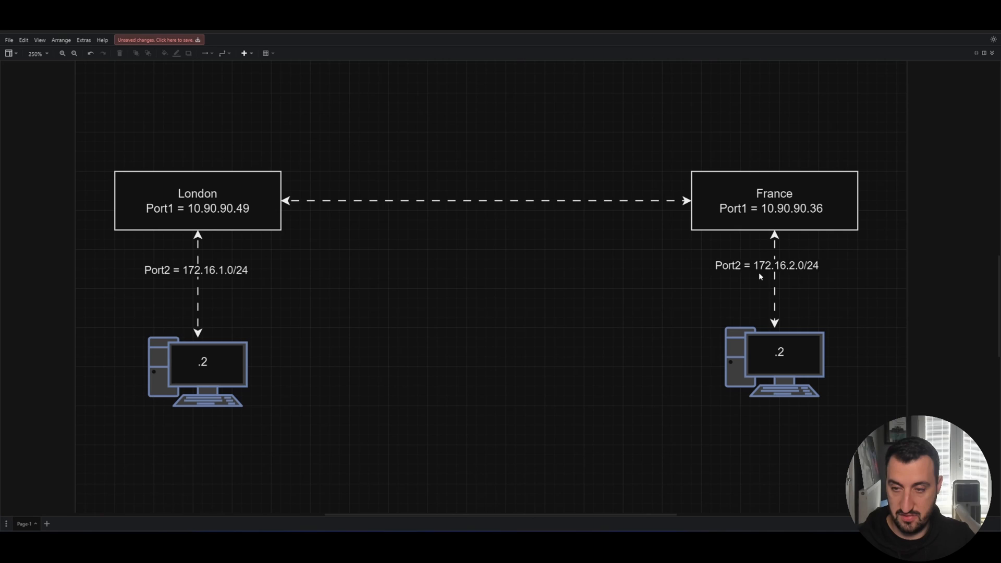
mouse_move(796, 269)
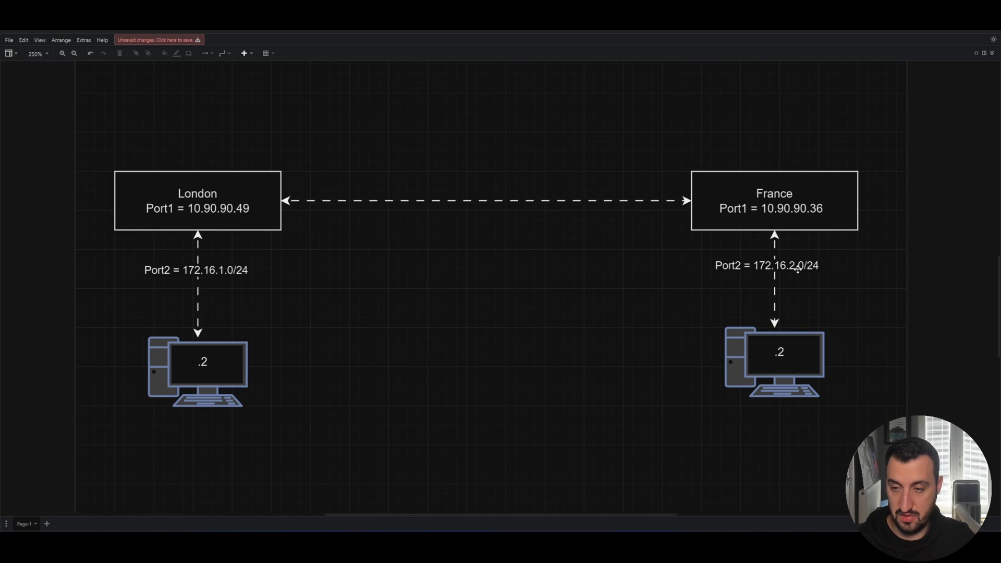
mouse_move(358, 382)
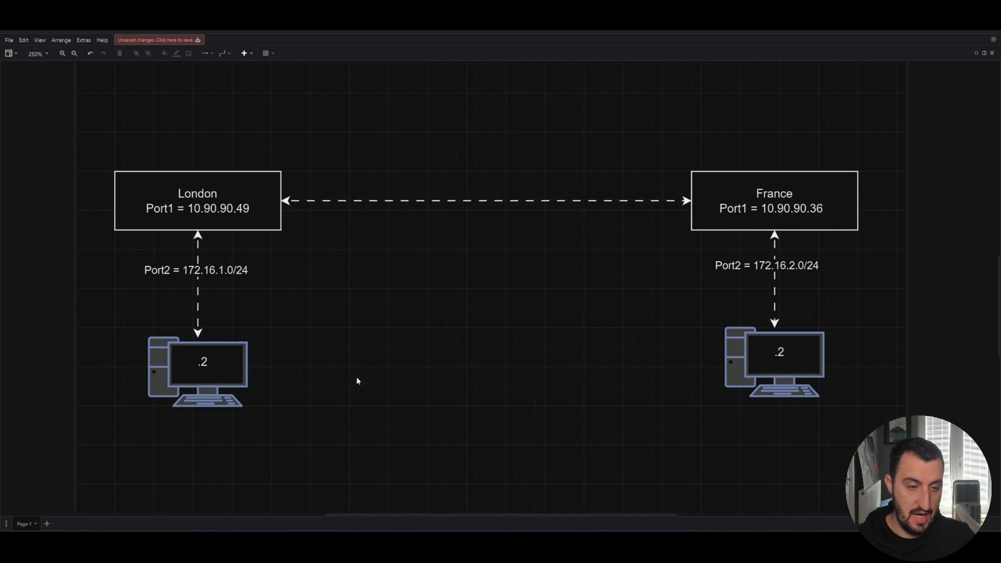
Show VPN > IPsec Tunnels on both hubs with London's old VPN1 tunnel removed and lists empty
click(201, 363)
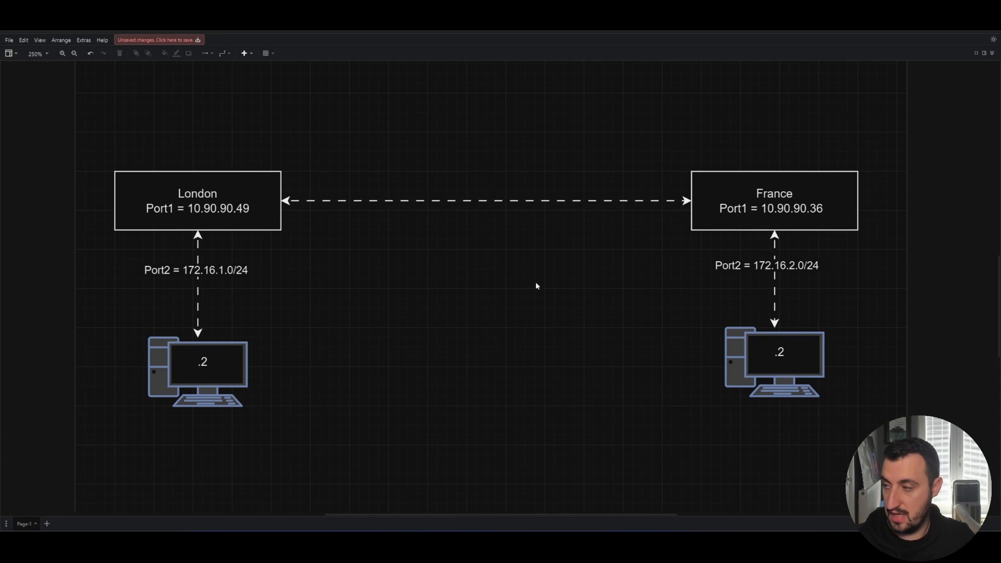
mouse_move(222, 374)
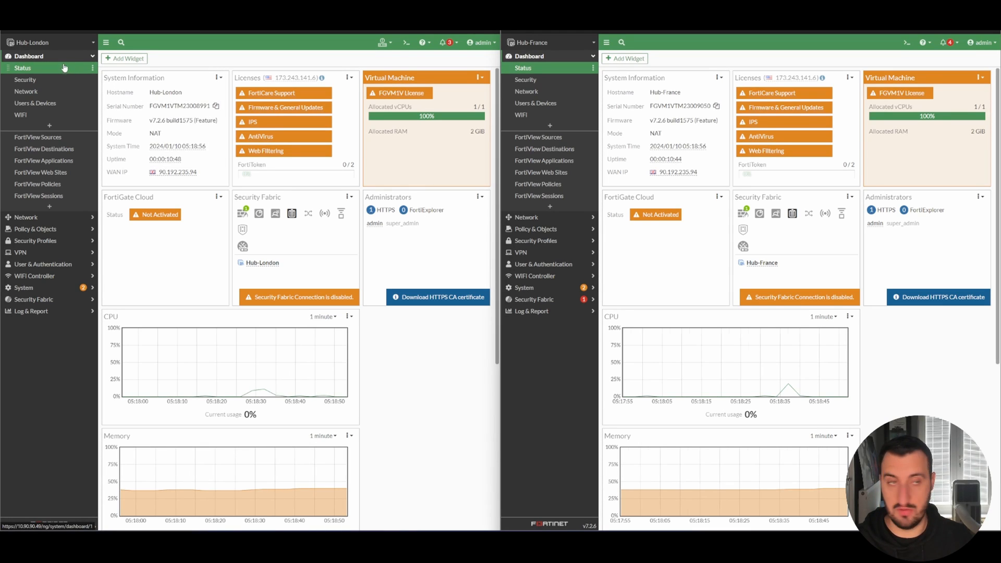
mouse_move(526, 80)
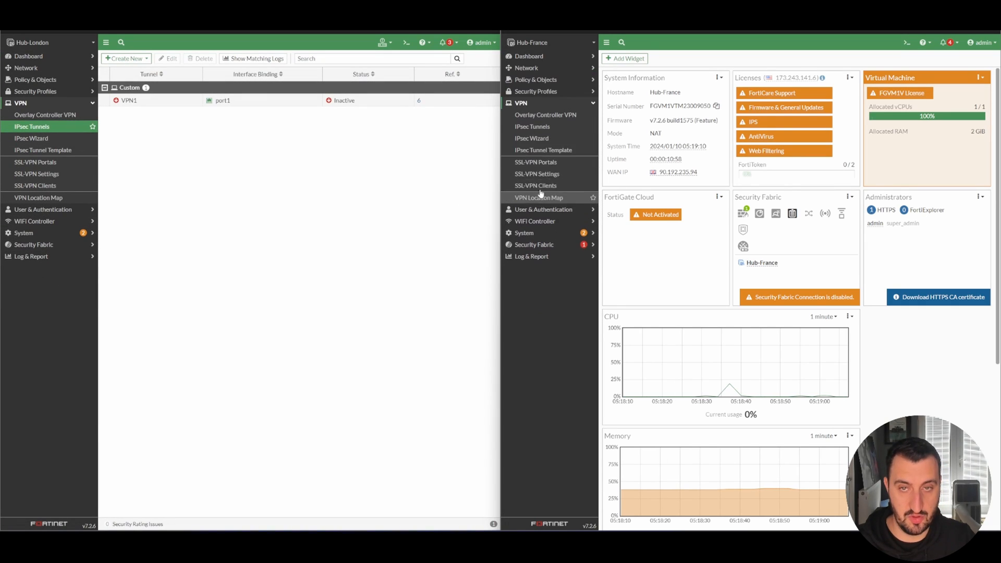
click(532, 127)
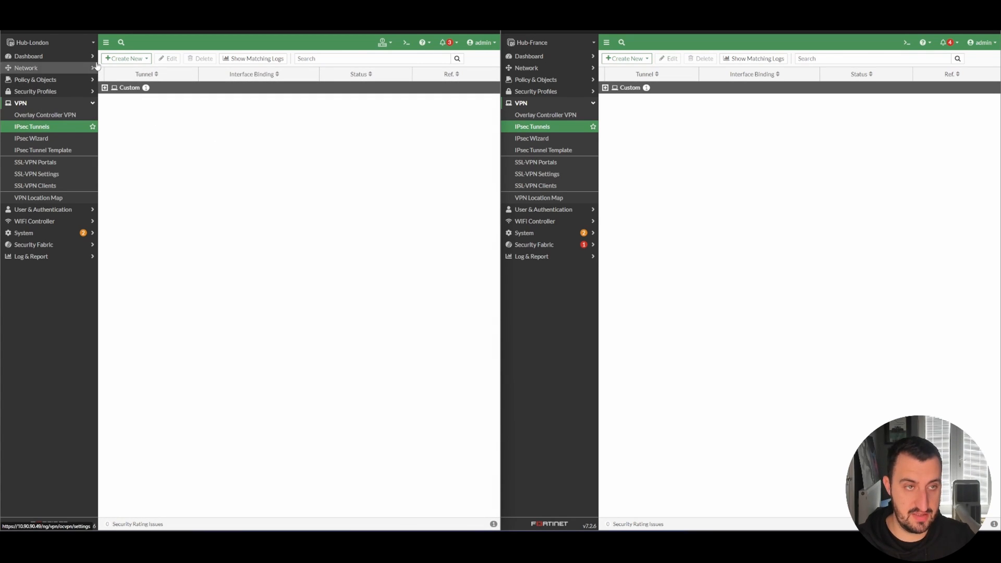
mouse_move(146, 116)
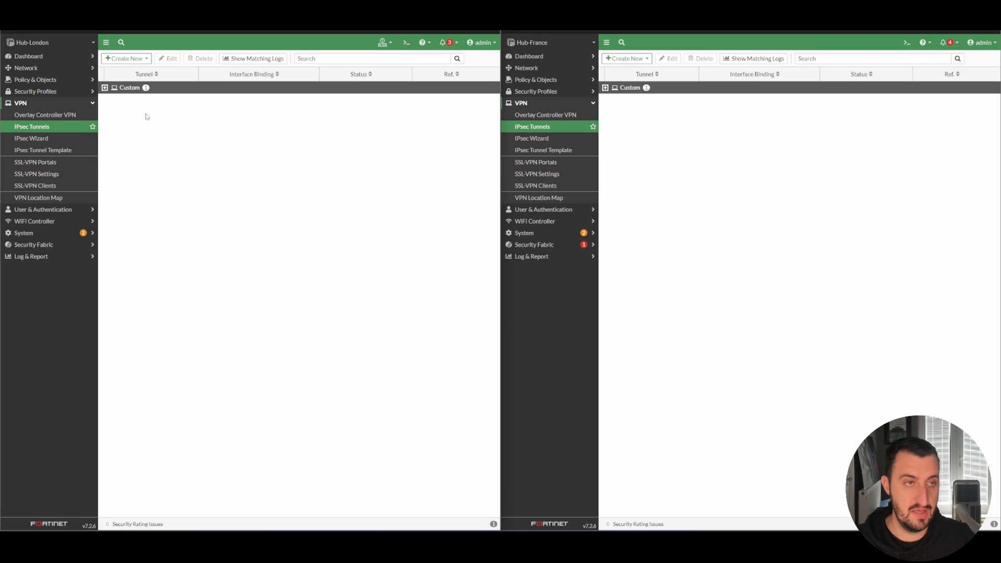
Launch the Create New > IPsec Tunnel wizard on Hub-London and Hub-France
click(125, 59)
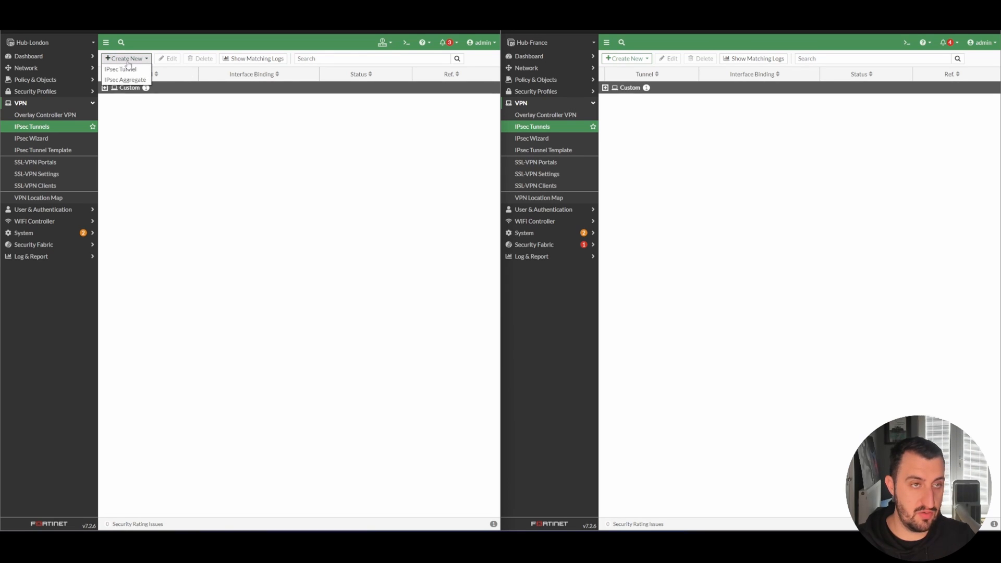
click(120, 68)
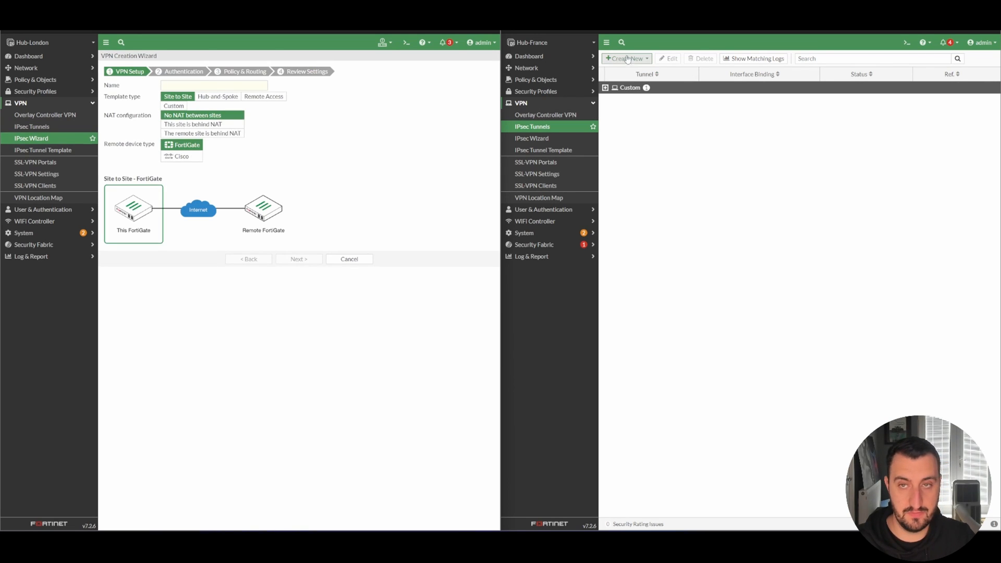
click(532, 138)
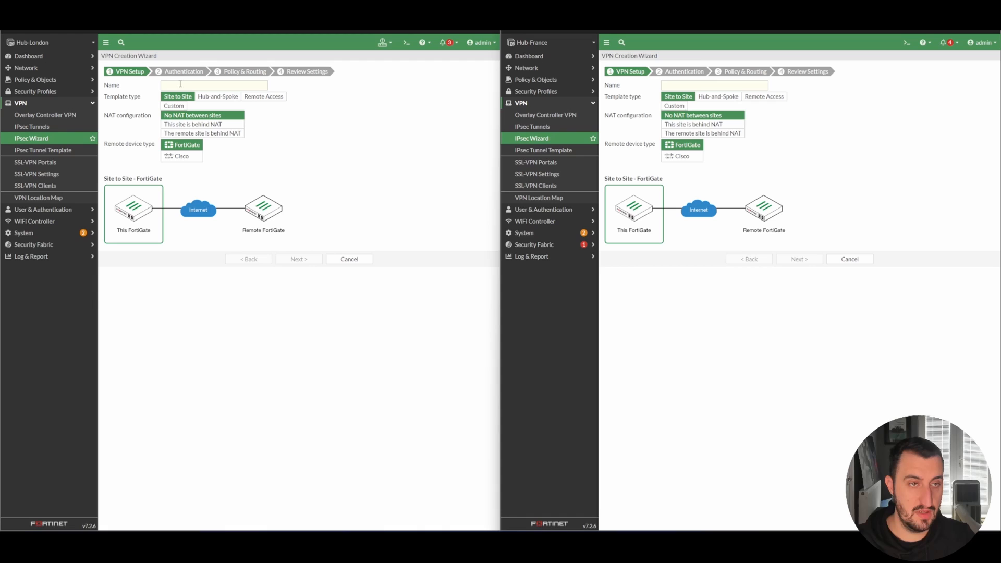
Name London's tunnel 'London - France', keep Site to Site / FortiGate, and advance to authentication
click(214, 85)
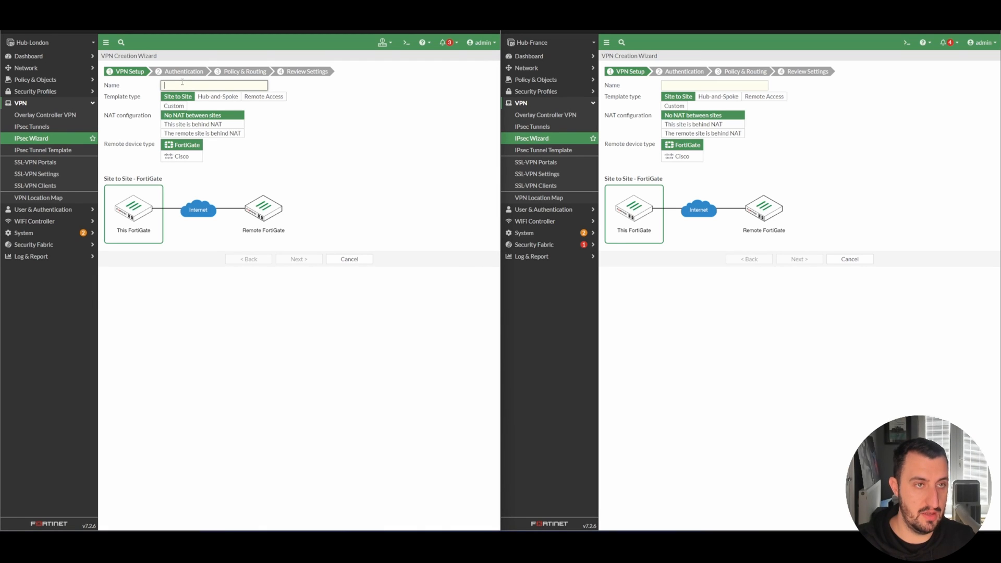
text(London)
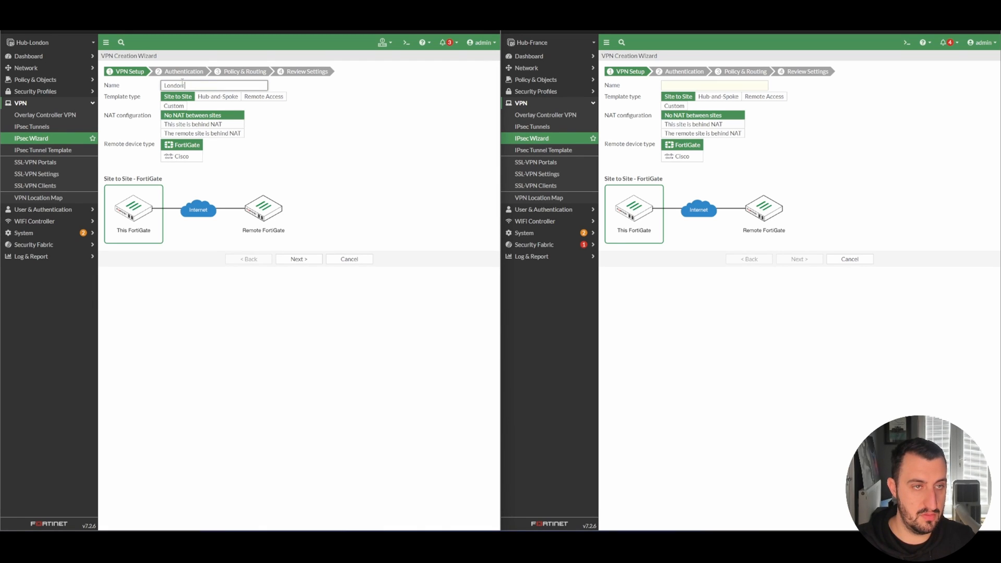
text(- Fa)
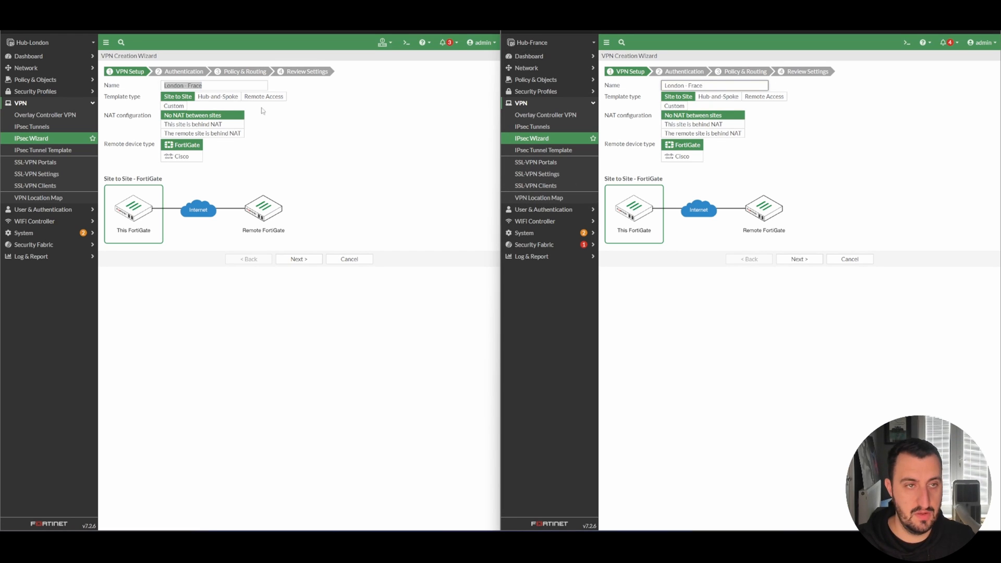
mouse_move(693, 124)
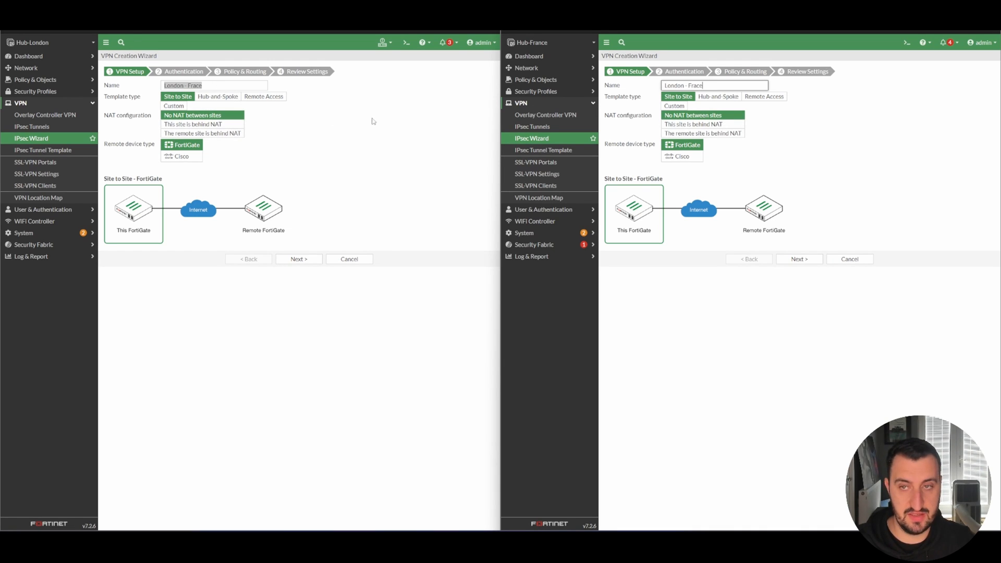
click(298, 258)
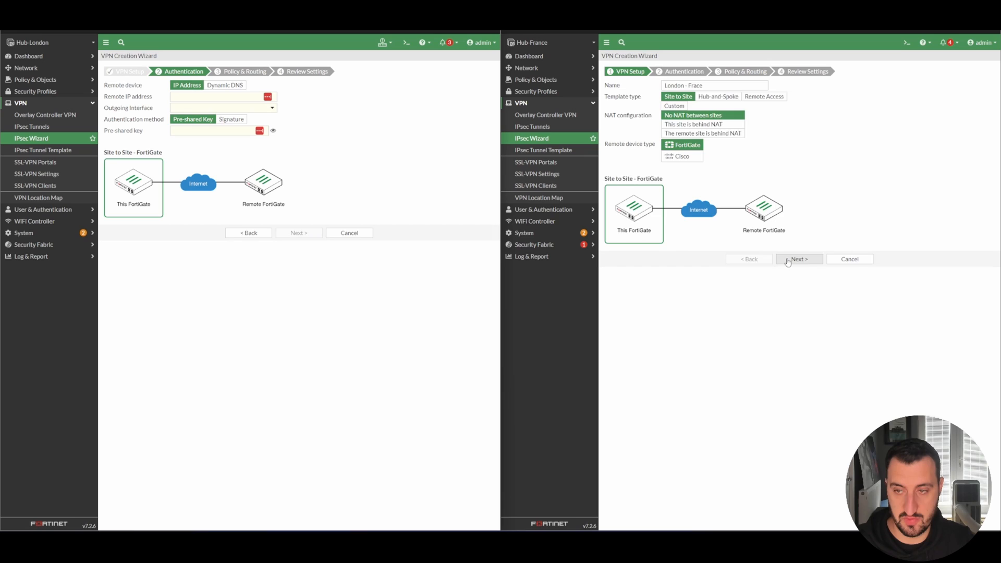
Enter each hub's remote gateway IP over port1 and matching pre-shared keys, then move to policy and routing
click(799, 259)
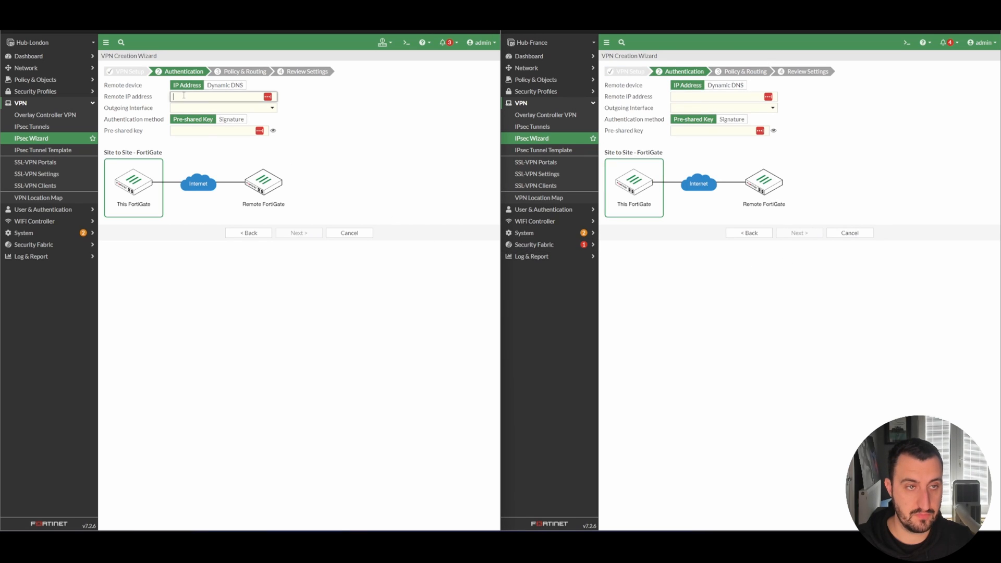
click(217, 96)
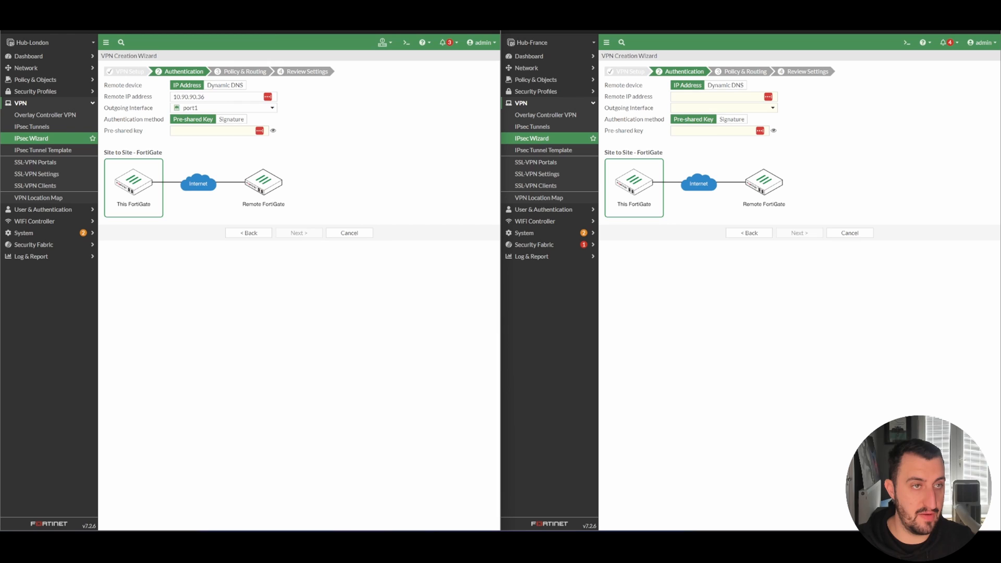
text(10.90.90.49)
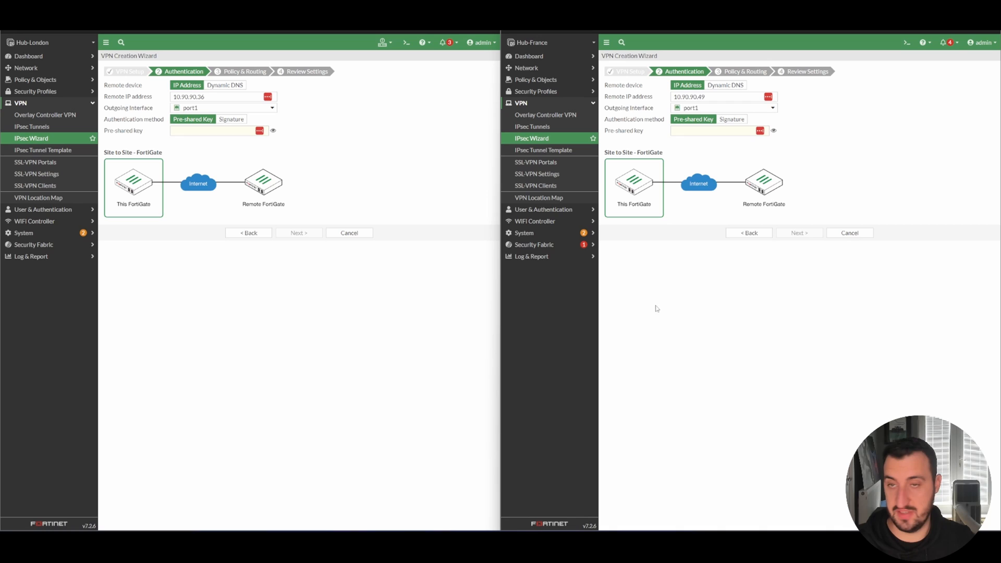
click(214, 130)
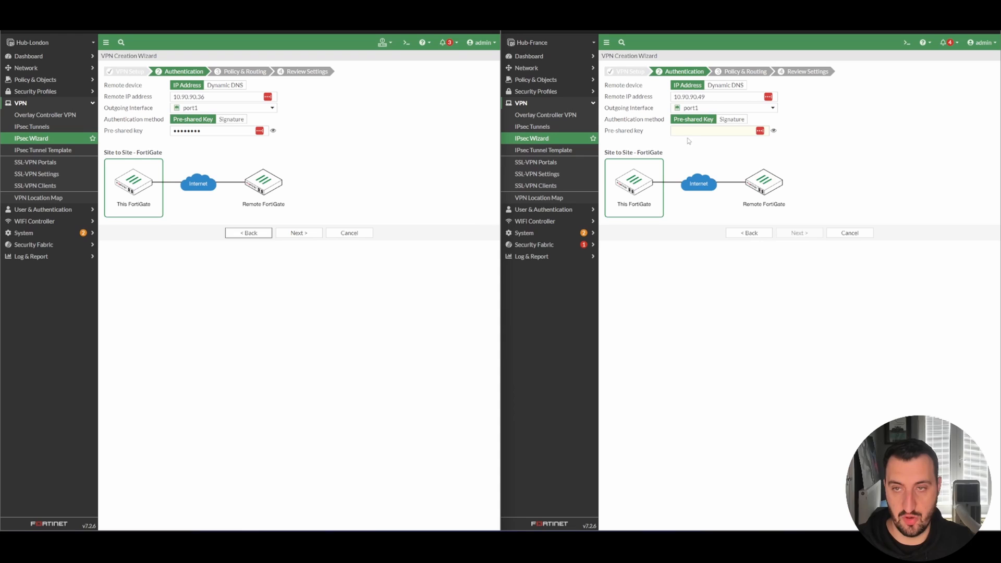
click(716, 130)
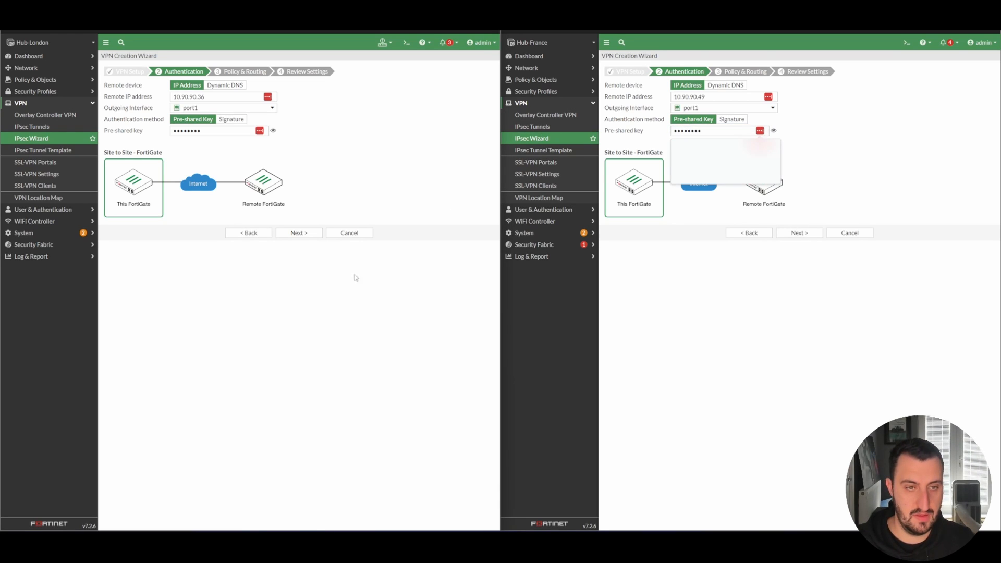
mouse_move(761, 229)
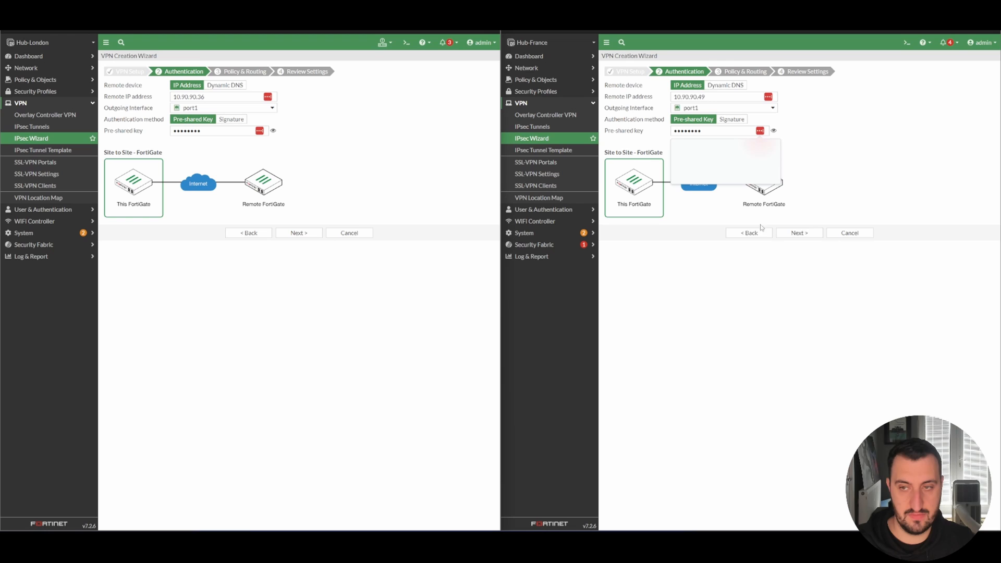
click(298, 233)
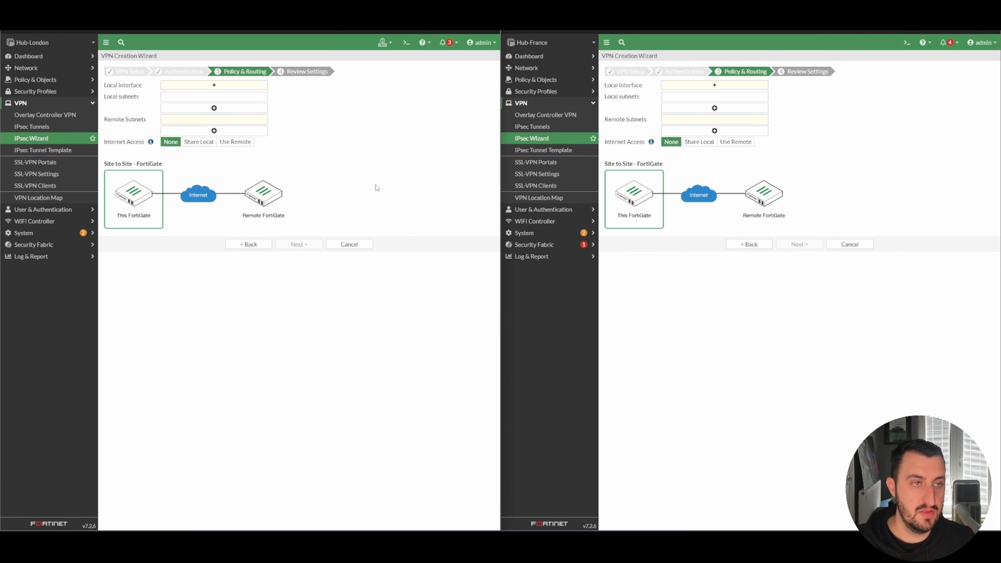
Set London's local port2 with remote 172.16.2.0/24 and France's remote 172.16.1.0/24; advance London to review
click(213, 84)
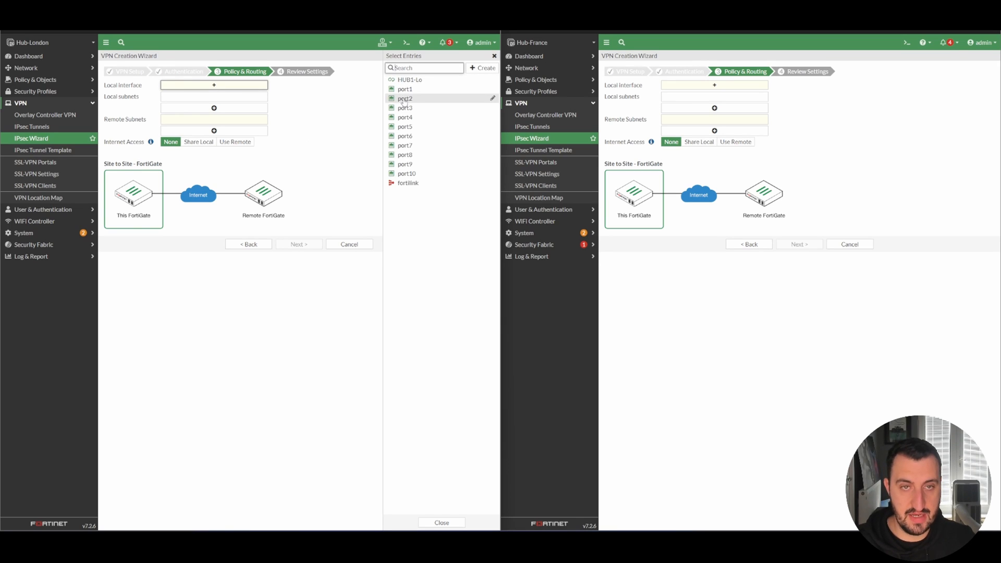
click(404, 98)
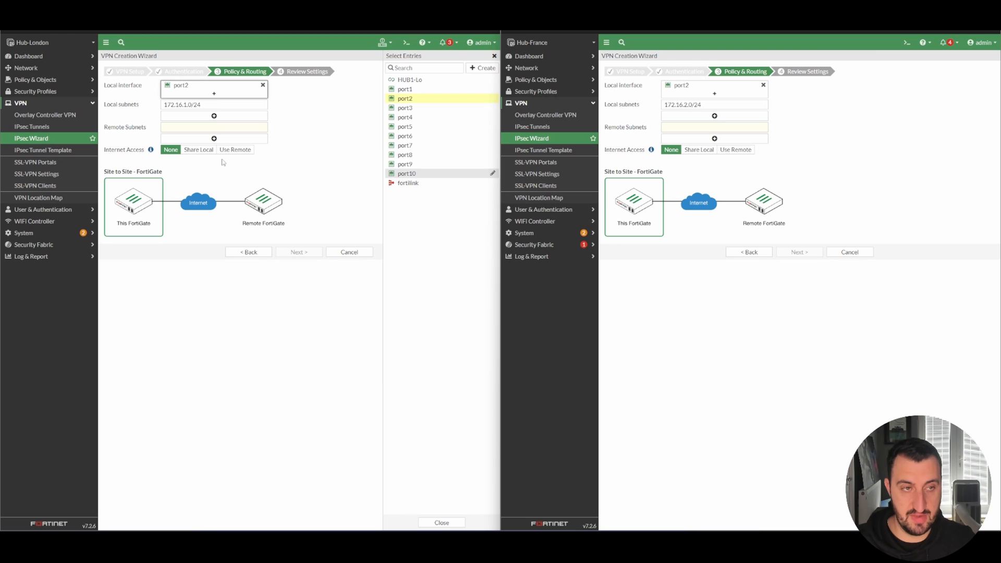
mouse_move(228, 168)
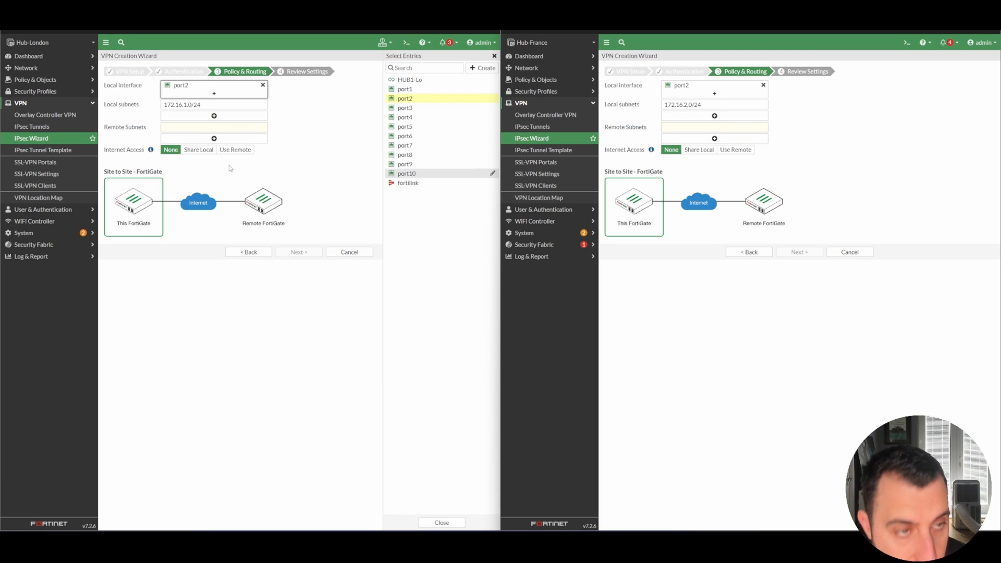
mouse_move(243, 213)
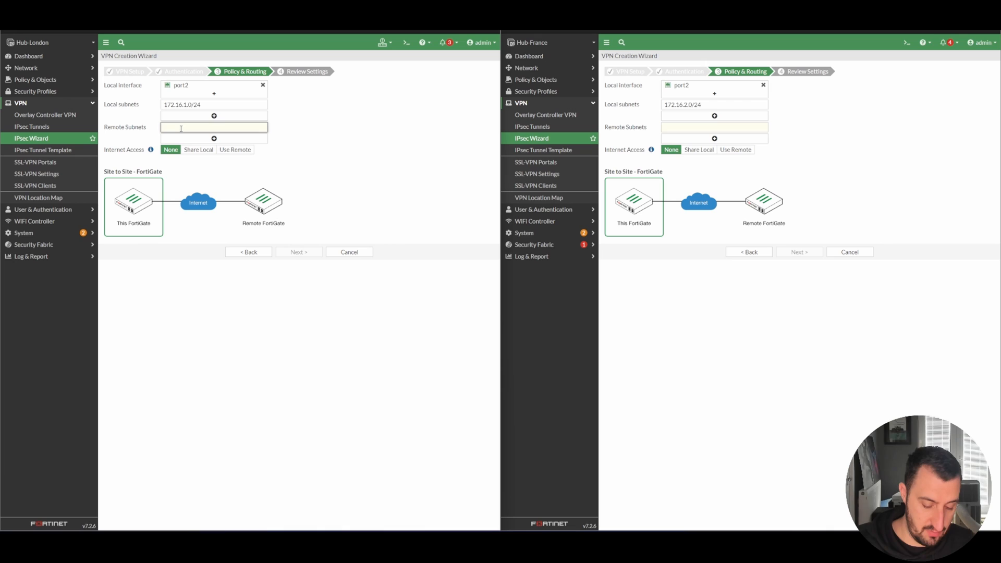
text(172.16)
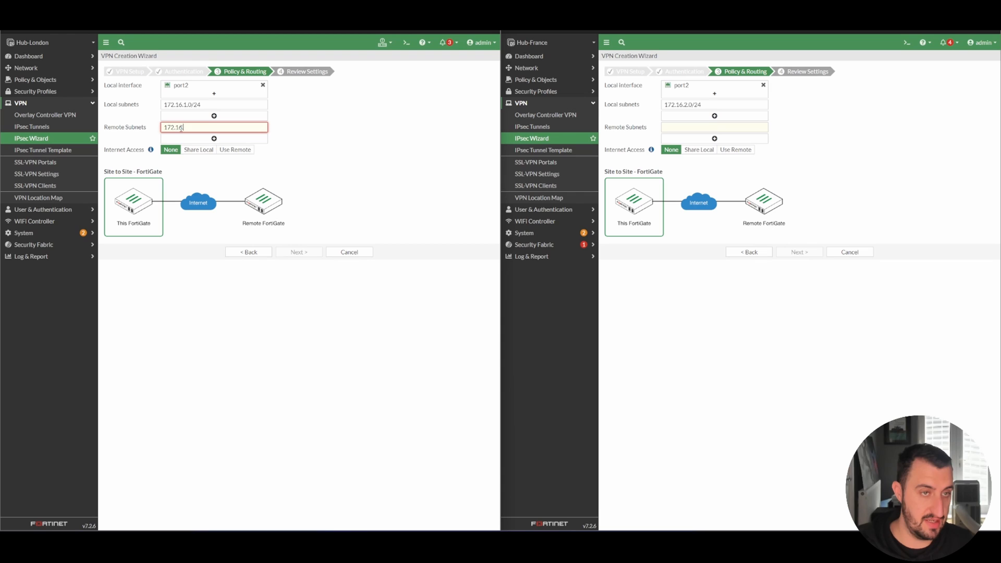
text(2.0/24)
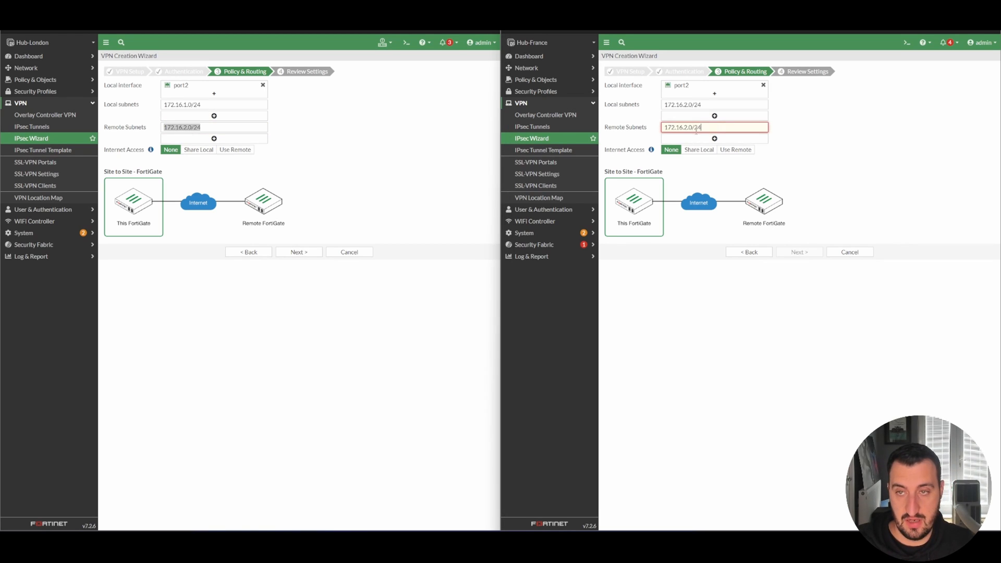
text(172.16.1.0/24)
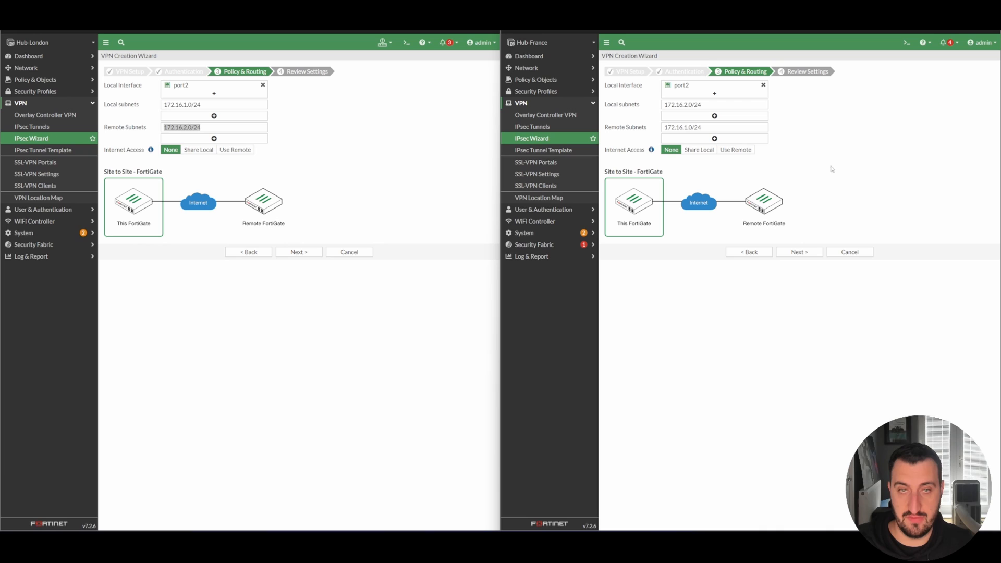
mouse_move(487, 215)
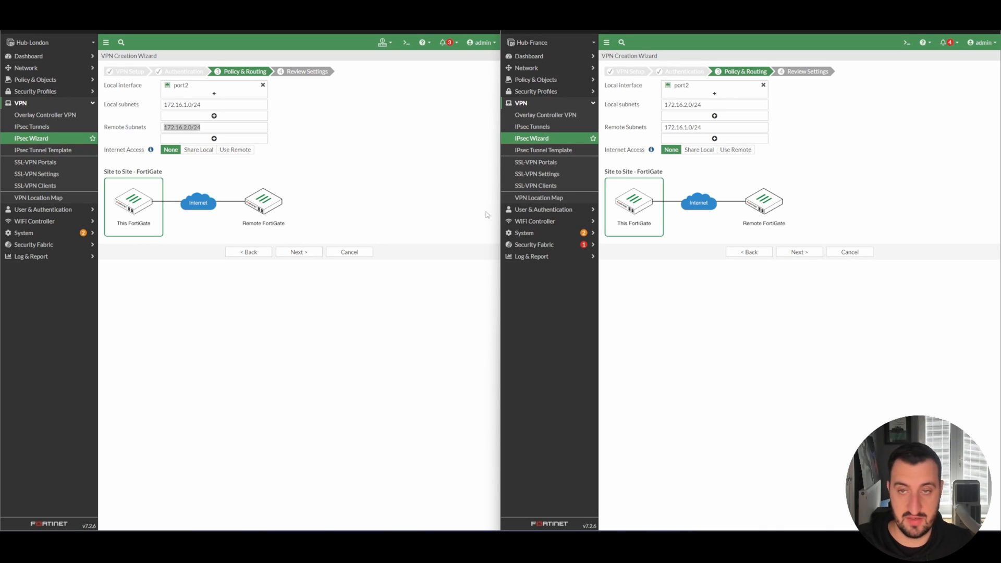
mouse_move(319, 159)
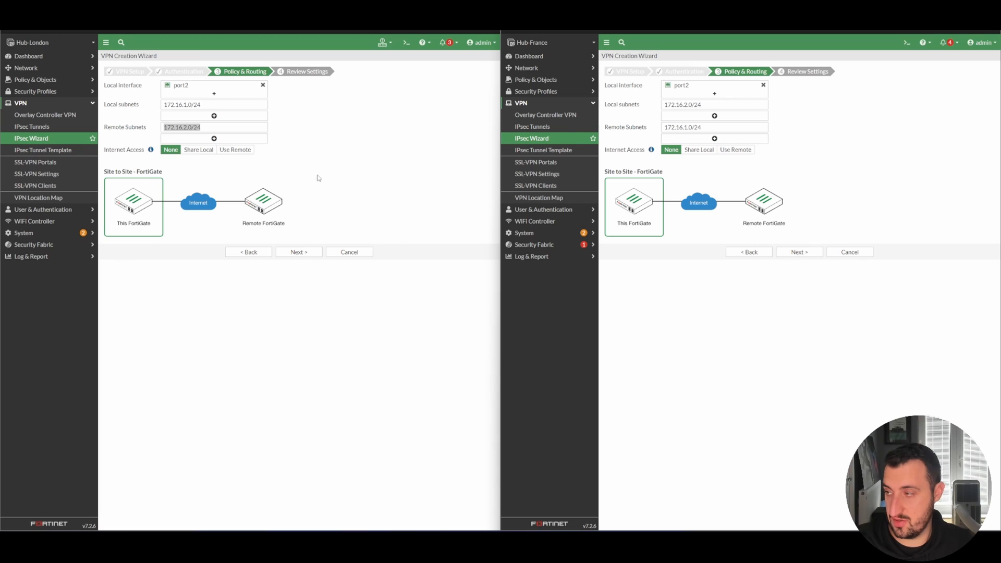
click(297, 252)
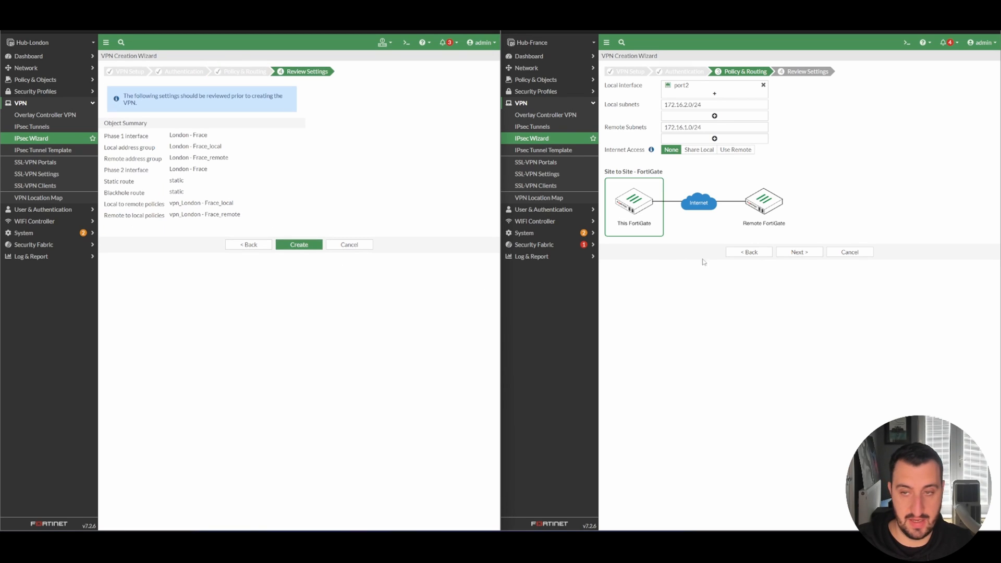
Advance Hub-France's wizard to the Review Settings step
click(799, 251)
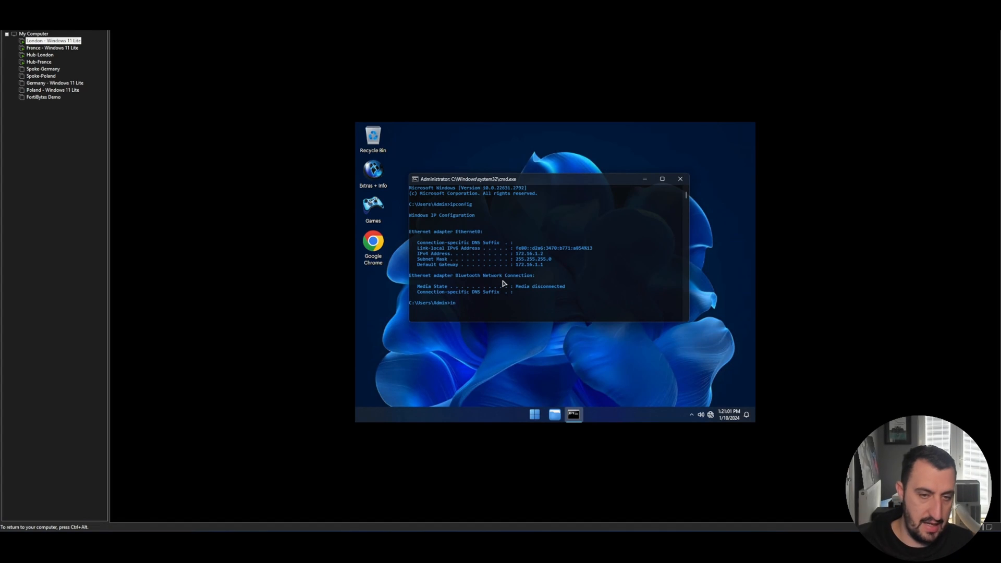
In each Windows VM's cmd window, begin a ping 172... command toward the other site
text(ping)
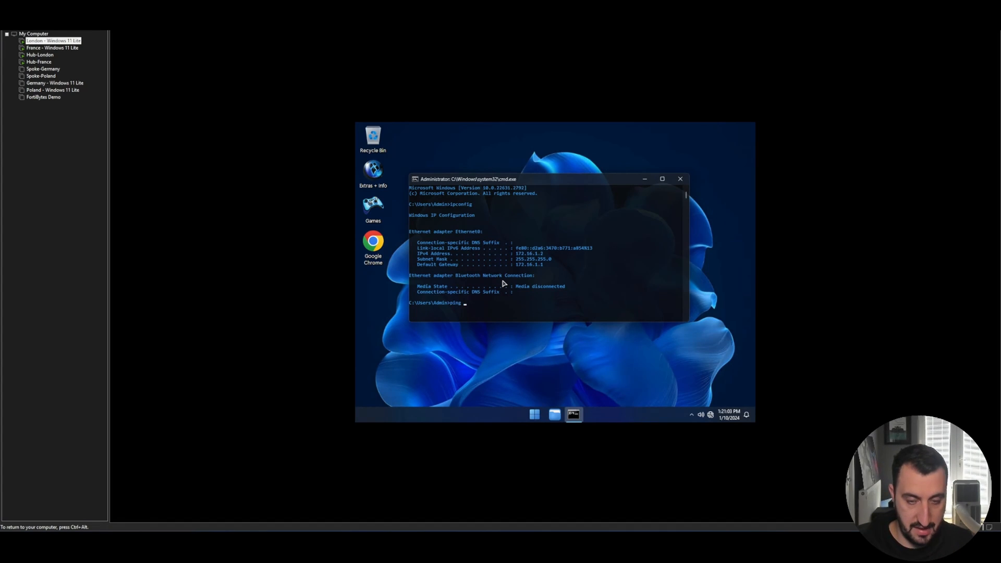
text(172.)
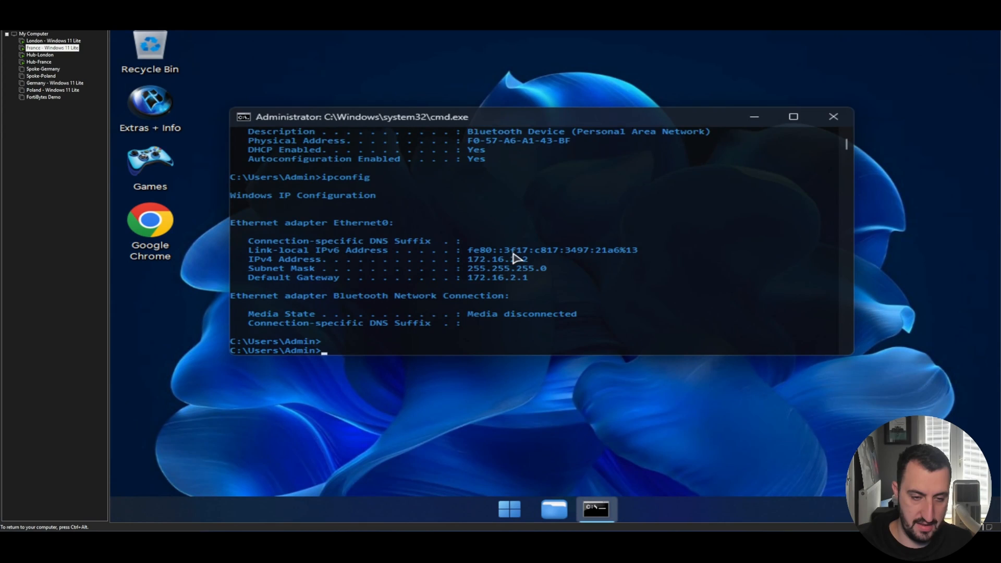
text(ping 172)
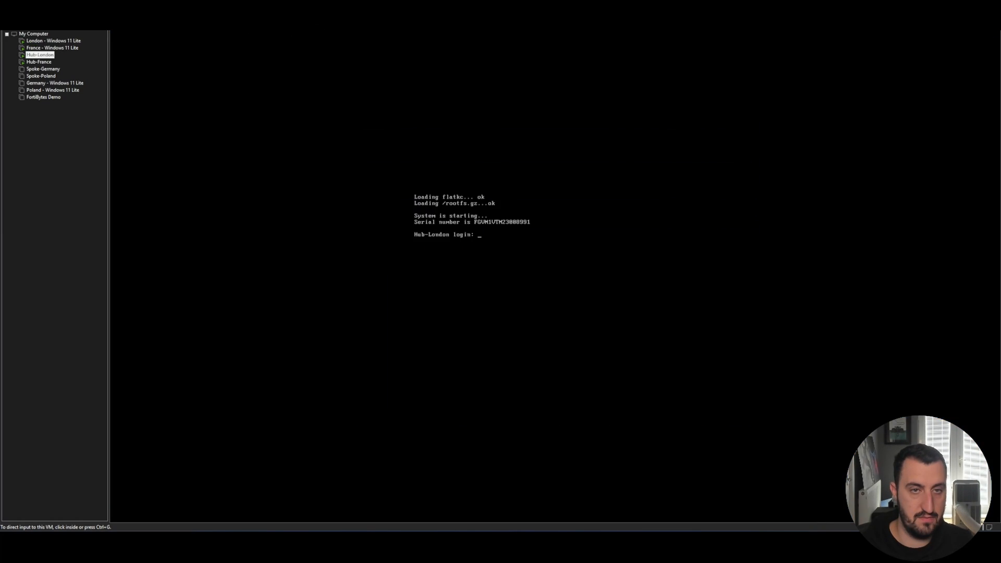
click(53, 41)
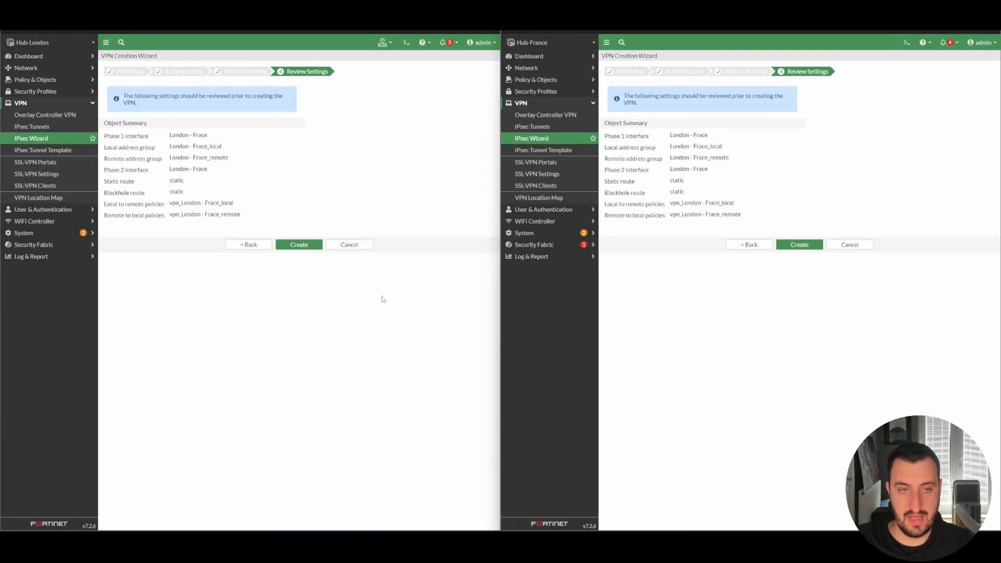
Create the London - France VPN on both hubs' review pages, then choose Add Another on London
click(298, 244)
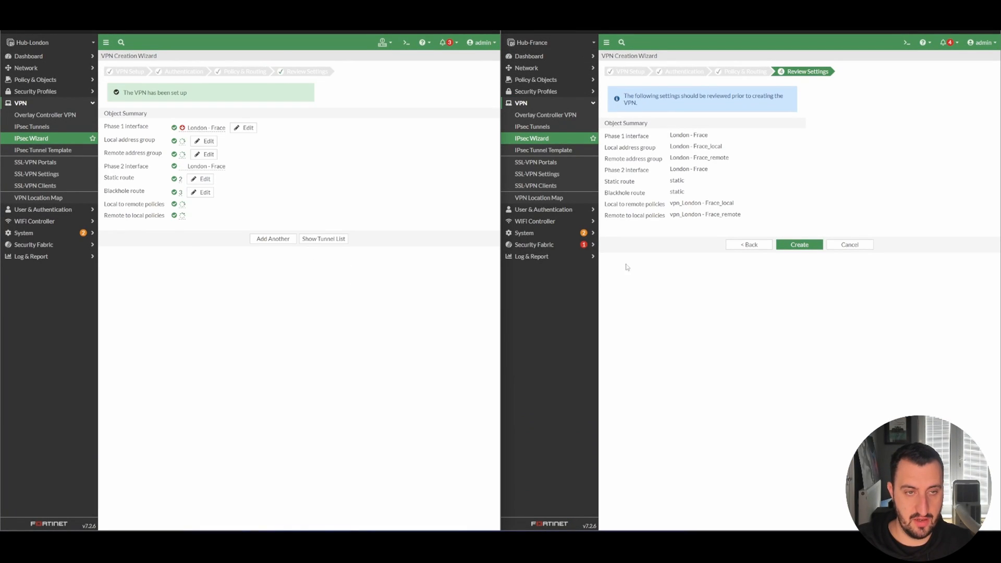
click(798, 244)
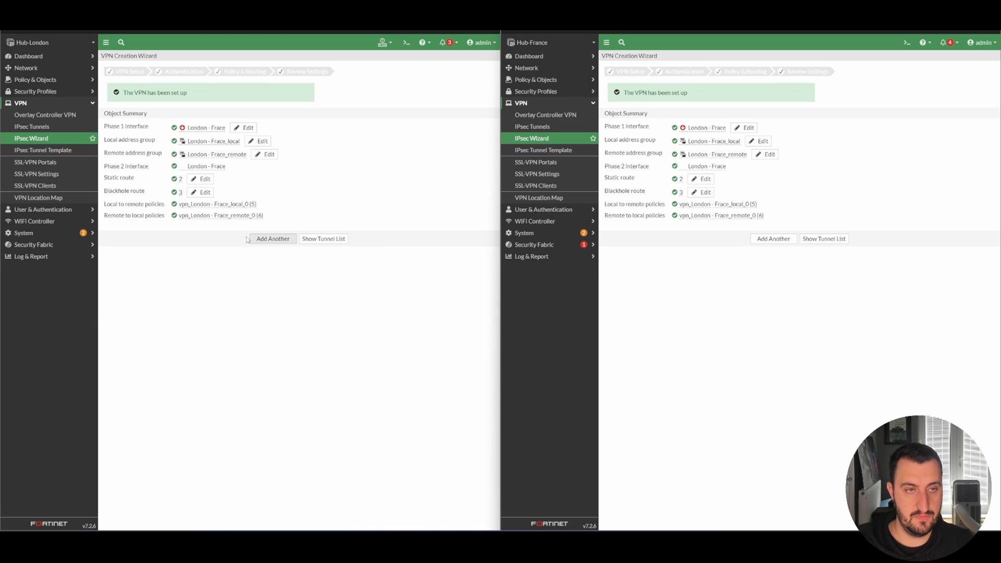
click(272, 238)
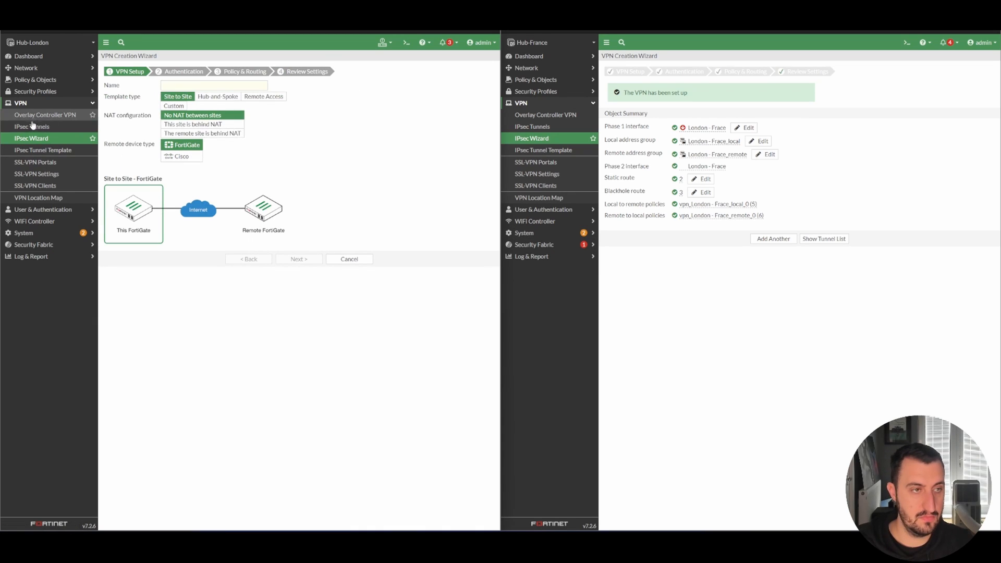
View the up London - France tunnel, its Network and Phase 2 Selector settings, then go to London's firewall policies
click(32, 126)
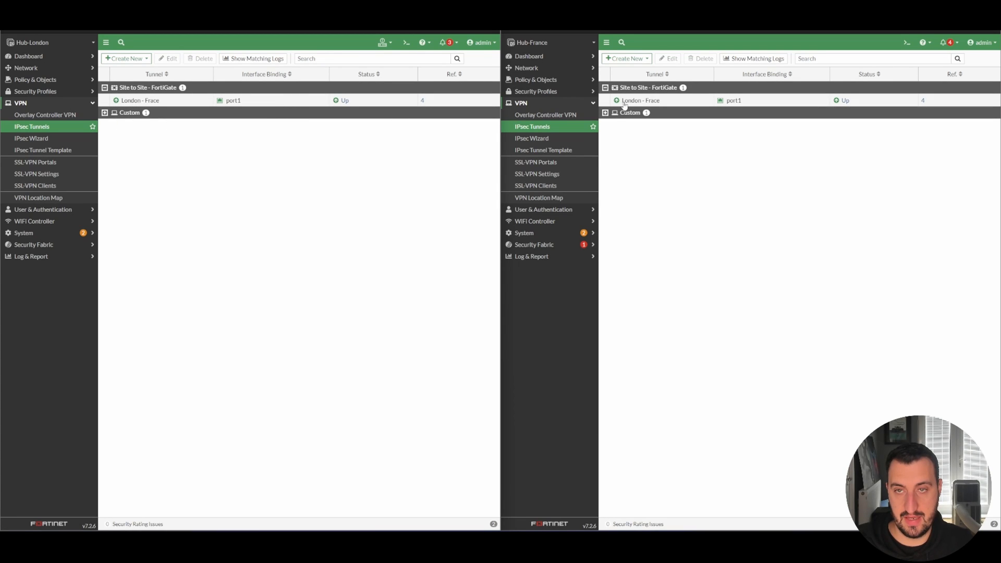
mouse_move(159, 158)
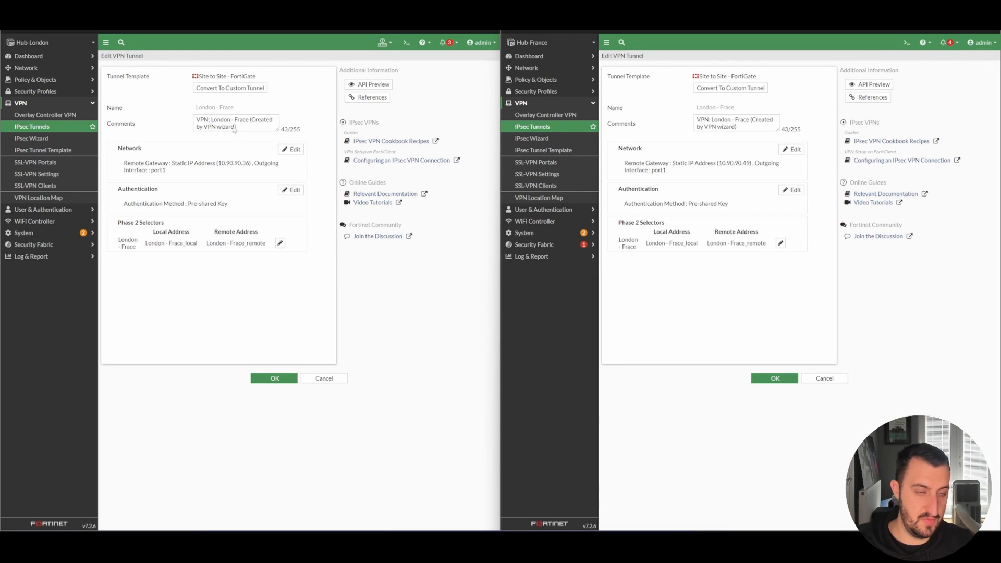
mouse_move(535, 185)
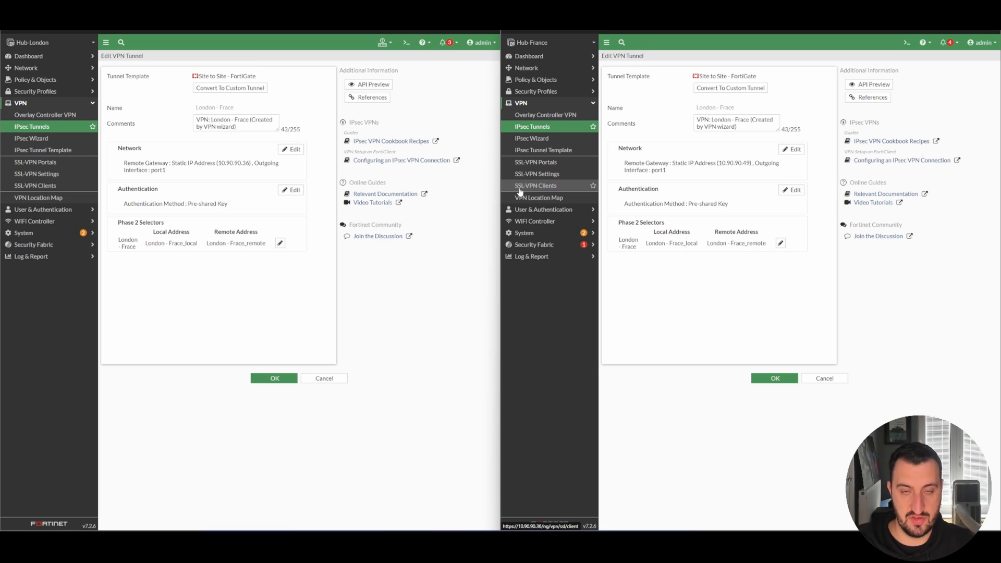
click(291, 149)
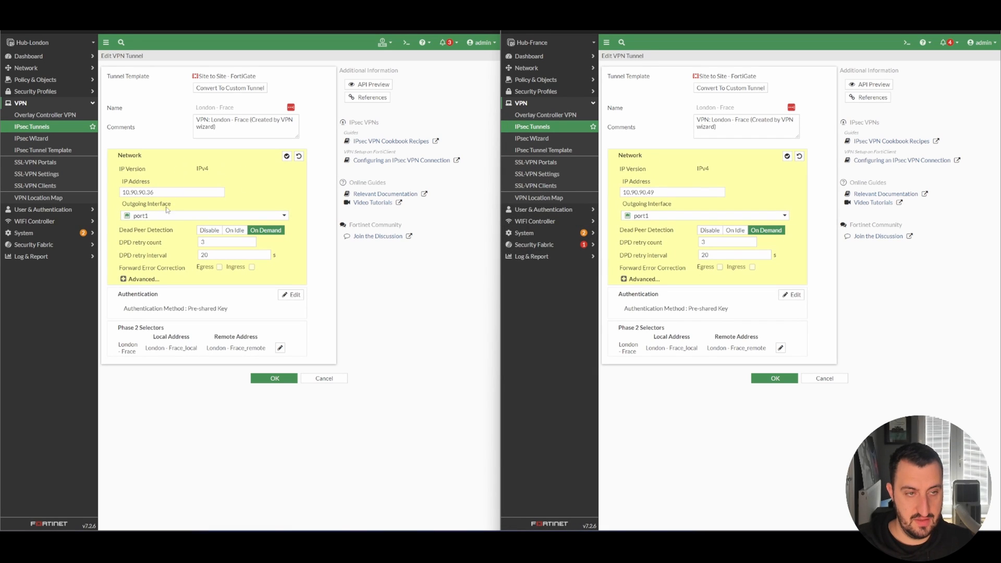
click(143, 280)
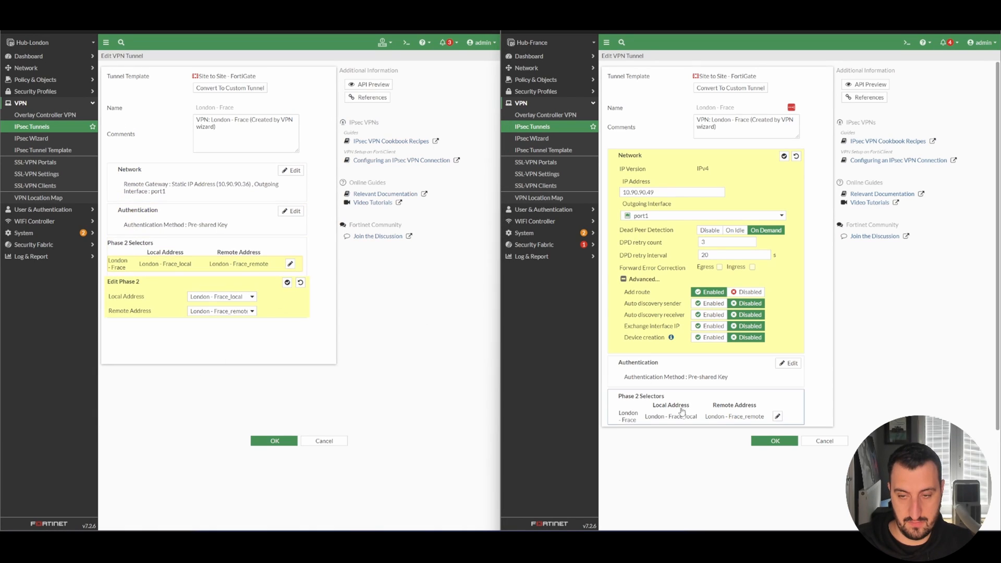
click(785, 156)
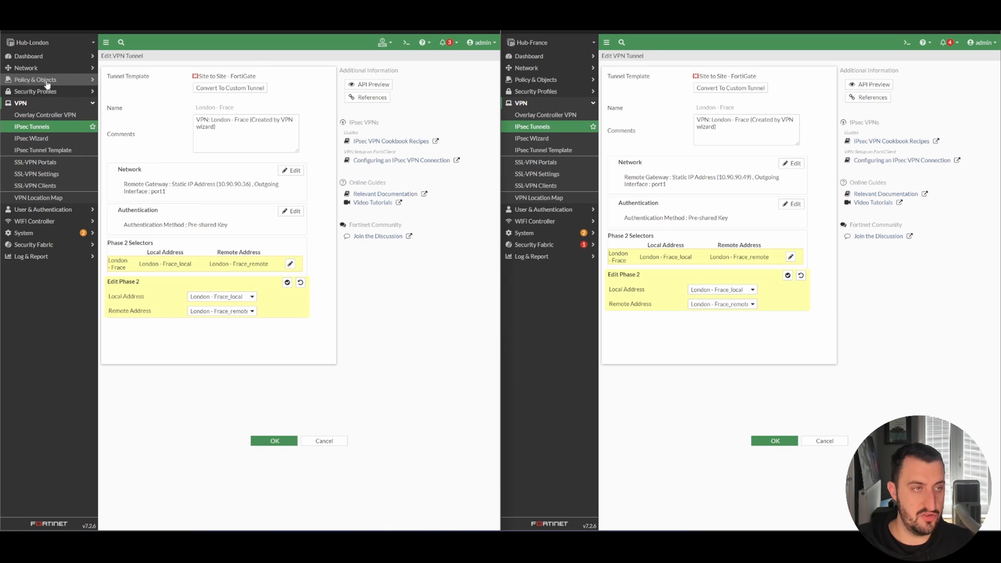
click(35, 80)
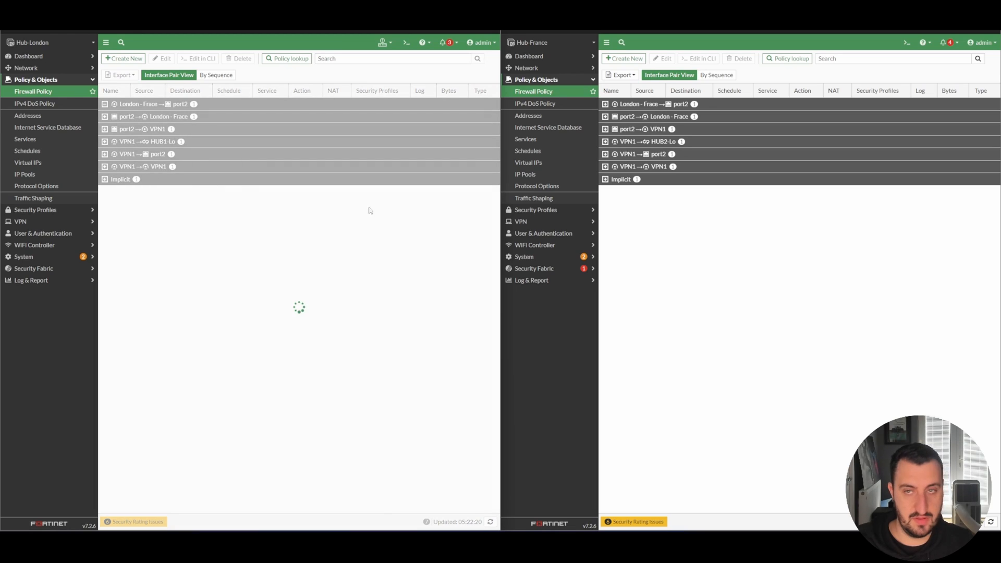
Expand the London - France interface-pair policy groups showing ACCEPT rules on both hubs, cancelling the name edit
click(104, 103)
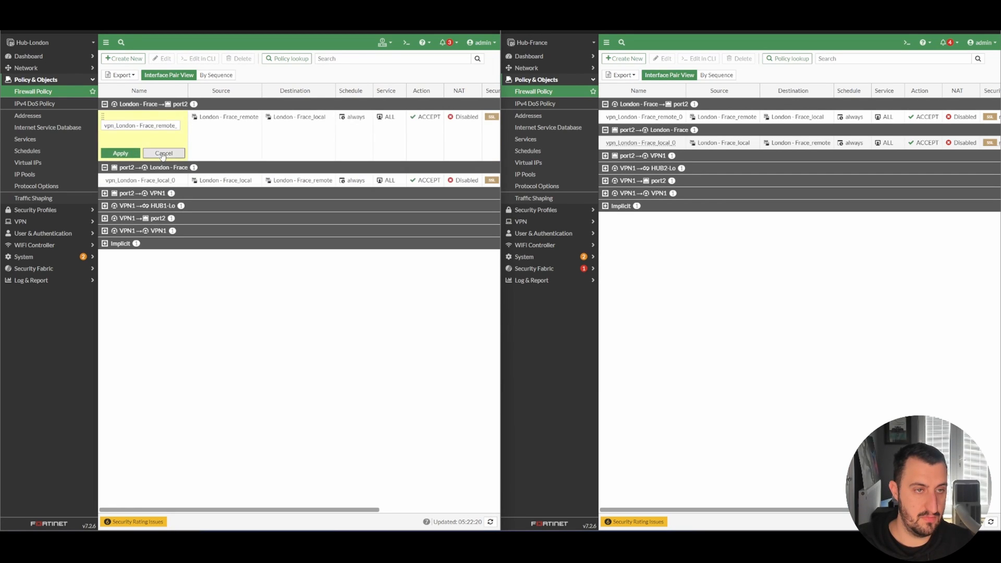
click(164, 154)
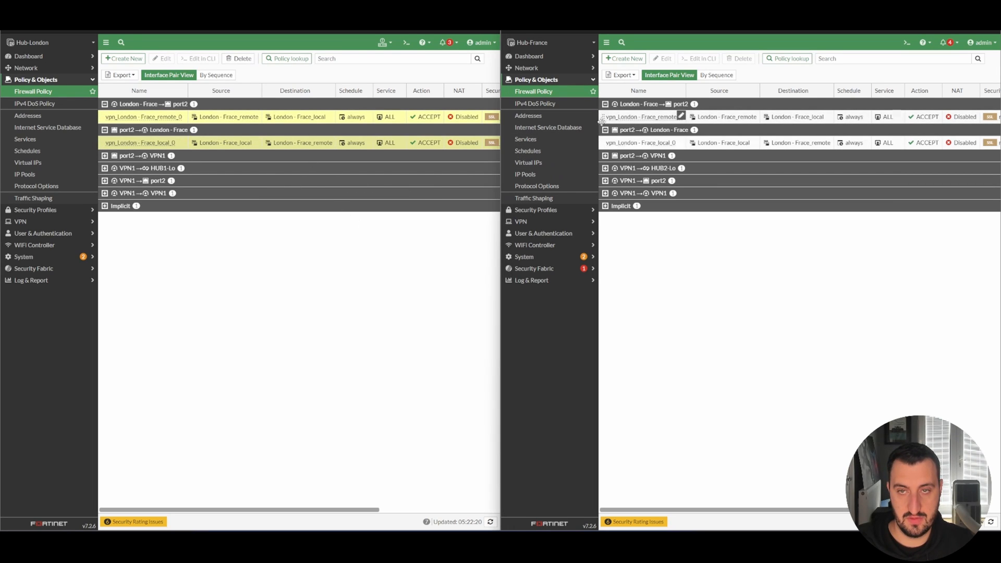
click(640, 142)
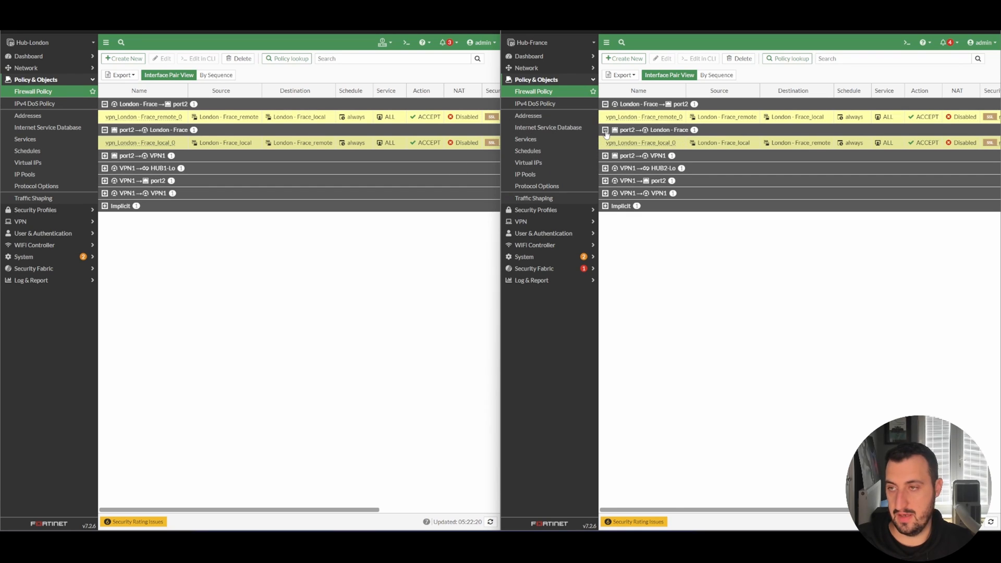
mouse_move(619, 375)
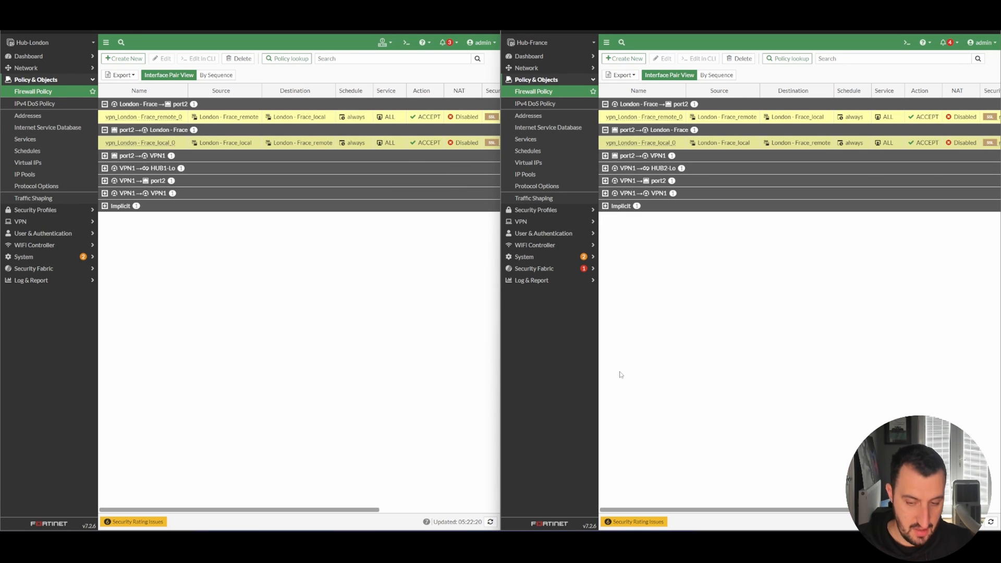
mouse_move(617, 367)
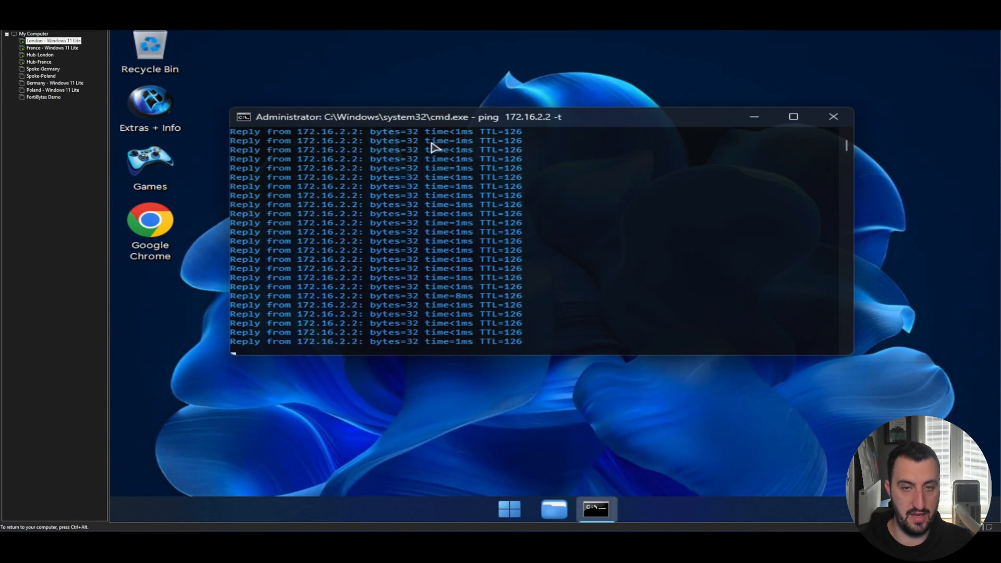
mouse_move(379, 205)
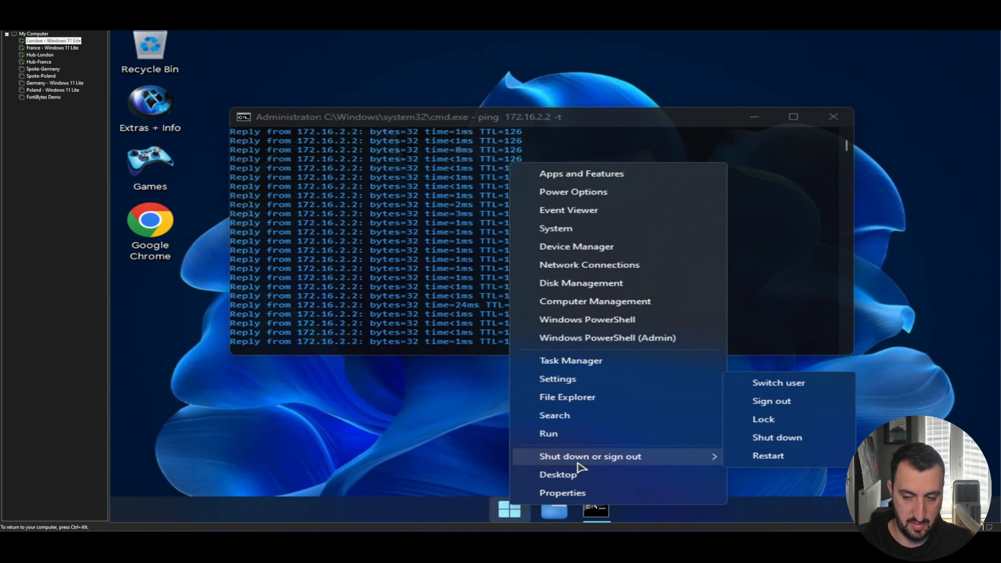
Switch VMs to show ping 172.16.2.2 -t and ping 172.16.1.2 -t replying across the tunnel
click(769, 456)
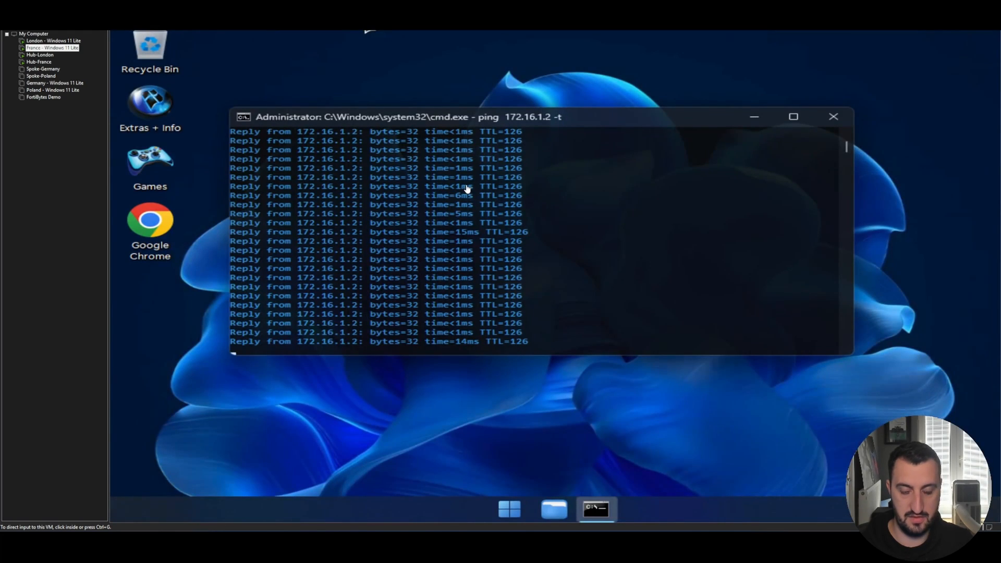
mouse_move(303, 52)
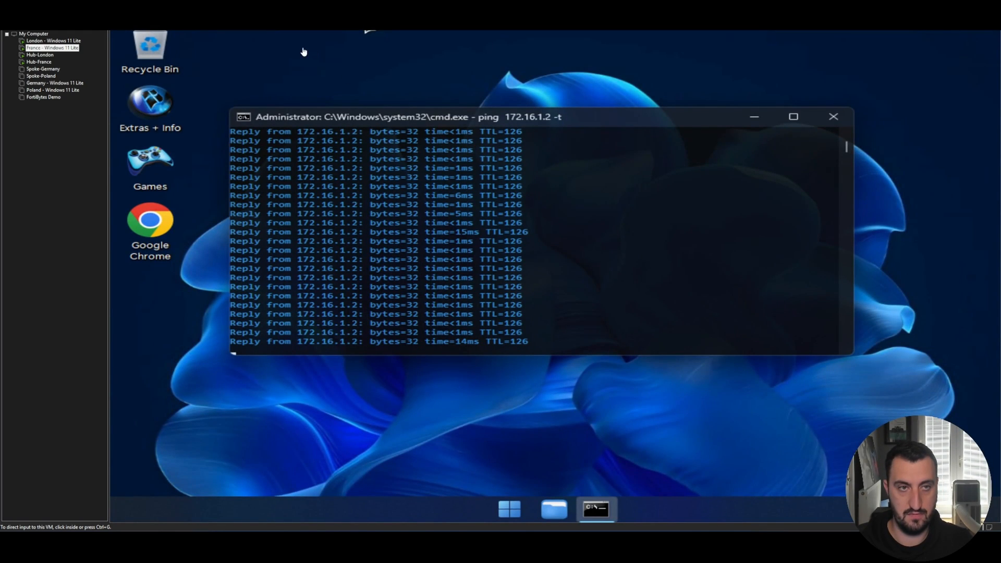